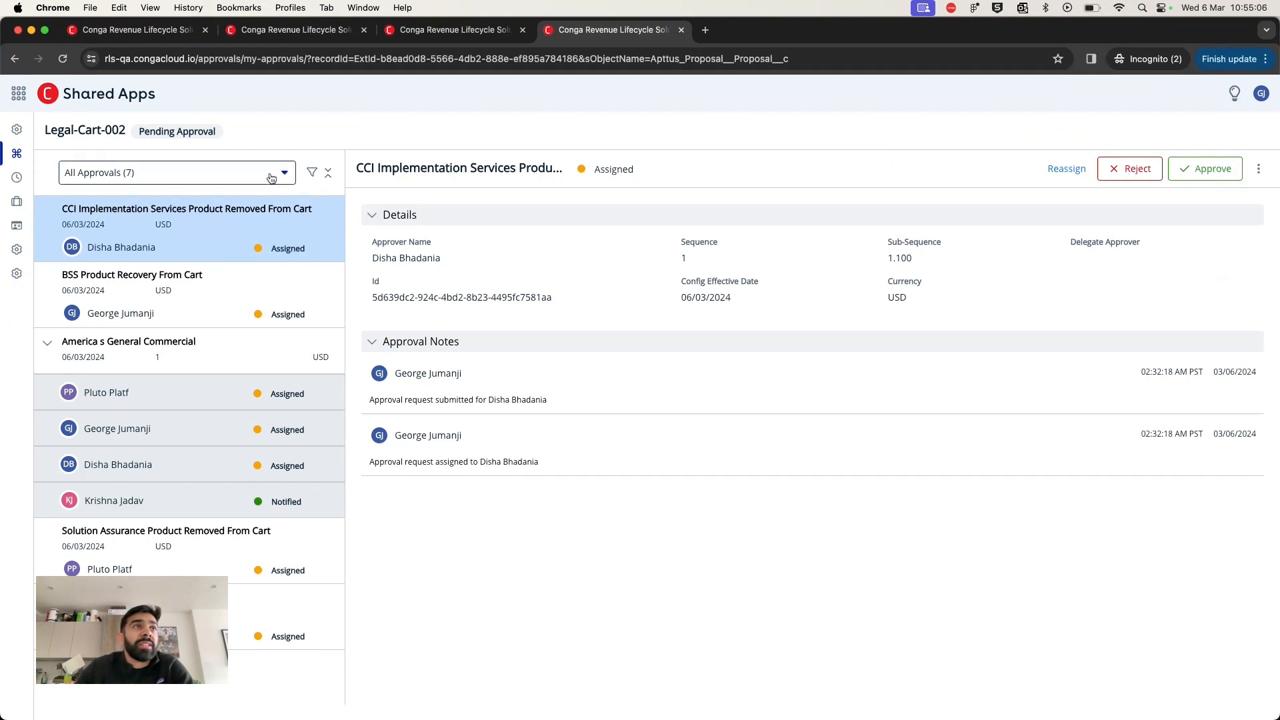
# Switch the approvals filter to approvals assigned to me, then back to all approvals
pyautogui.click(178, 173)
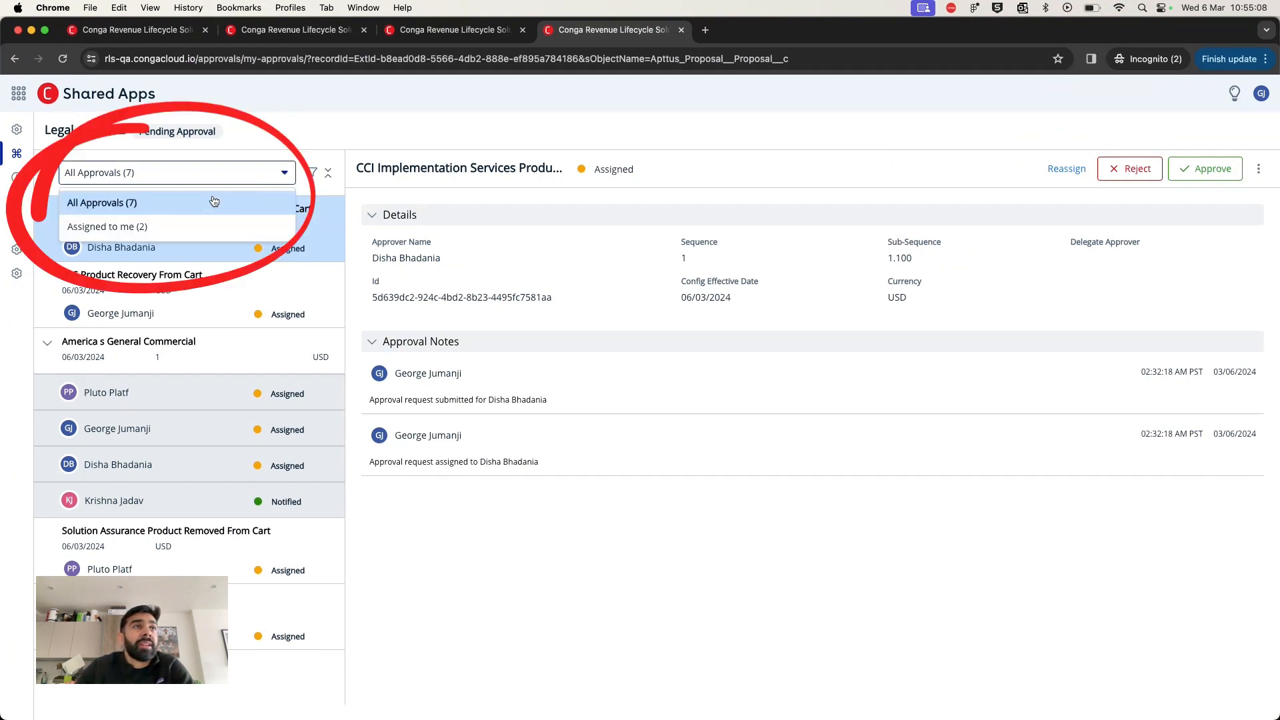
pyautogui.click(107, 226)
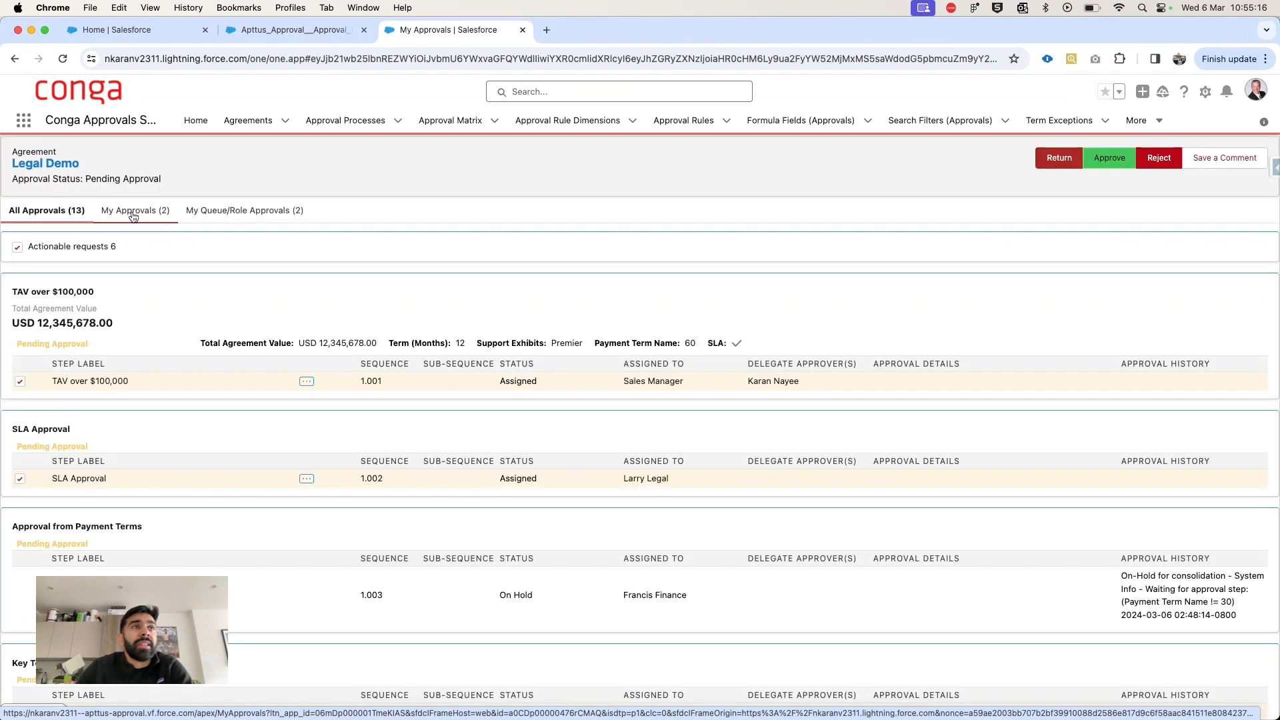
pyautogui.click(132, 211)
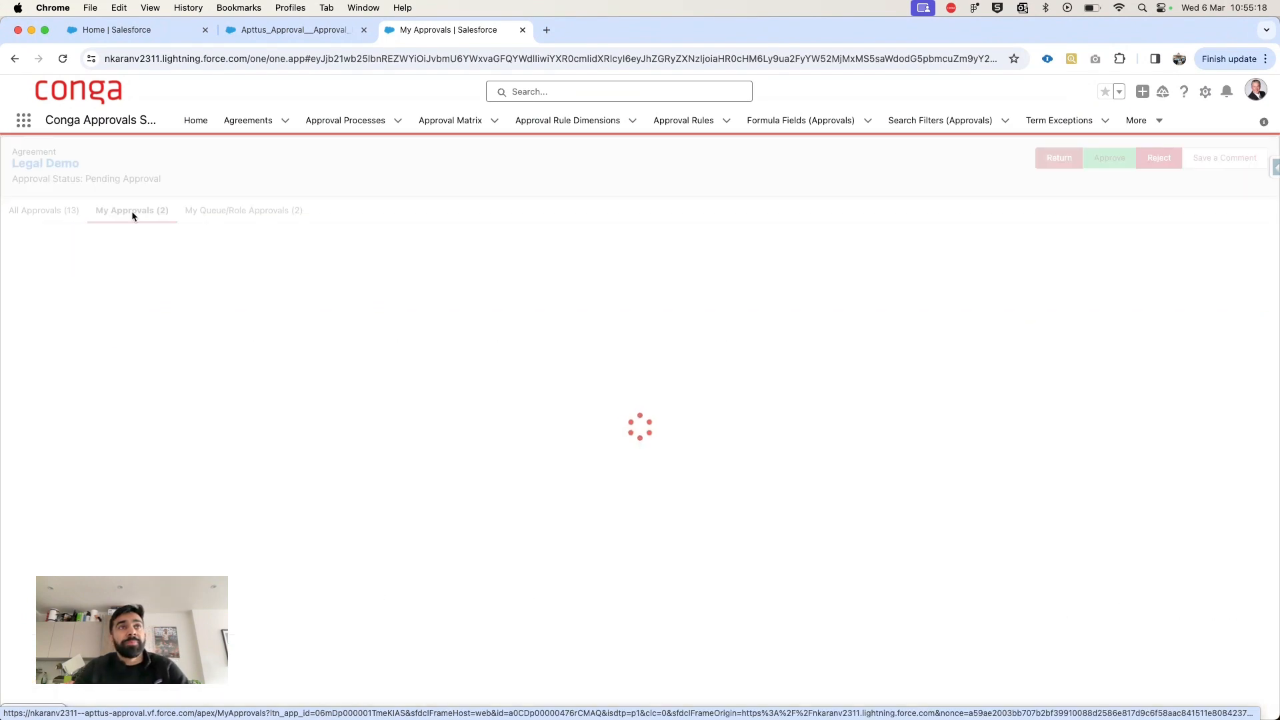
pyautogui.click(46, 210)
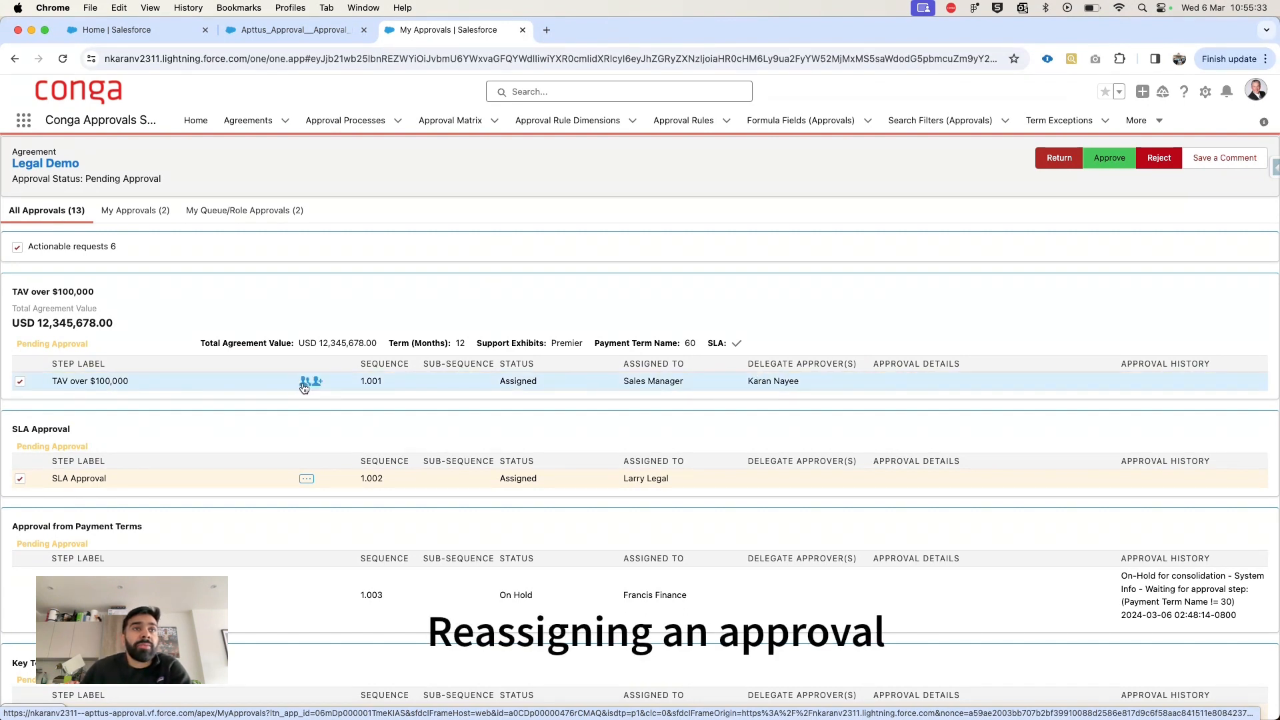
# Open Reassign Approver for the TAV over $100,000 step and choose approver type User
pyautogui.click(308, 381)
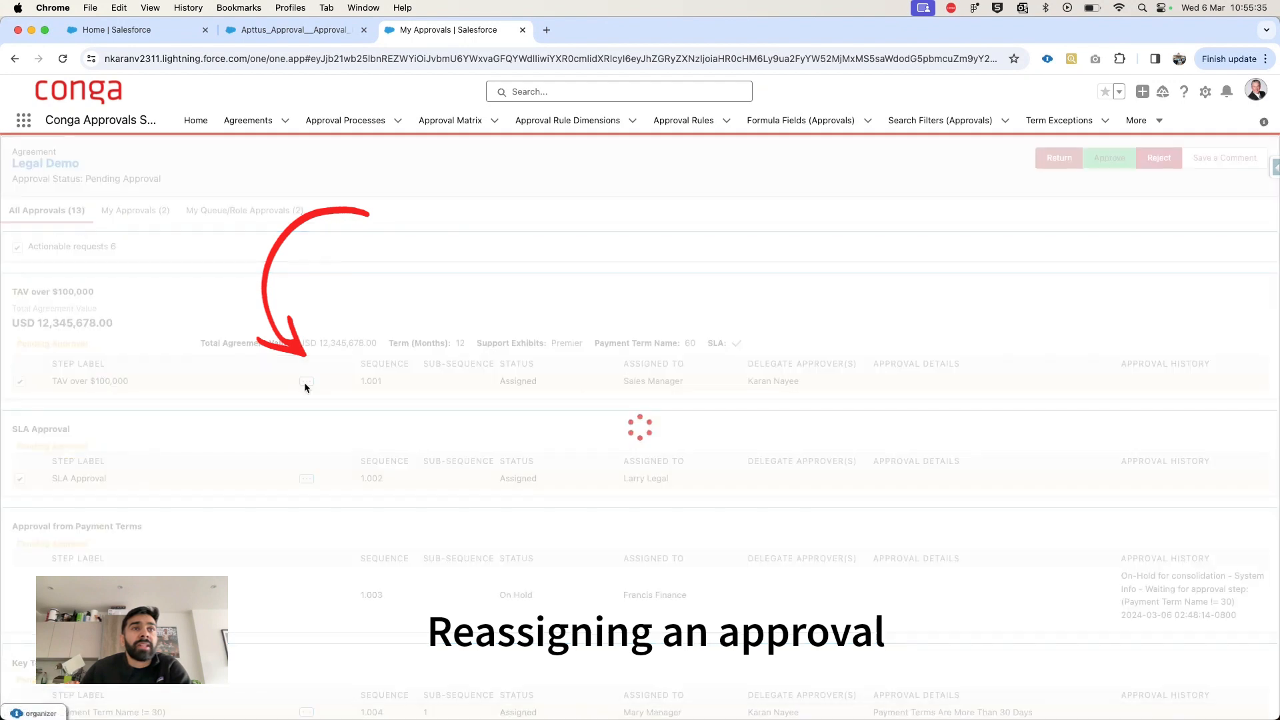
pyautogui.click(306, 381)
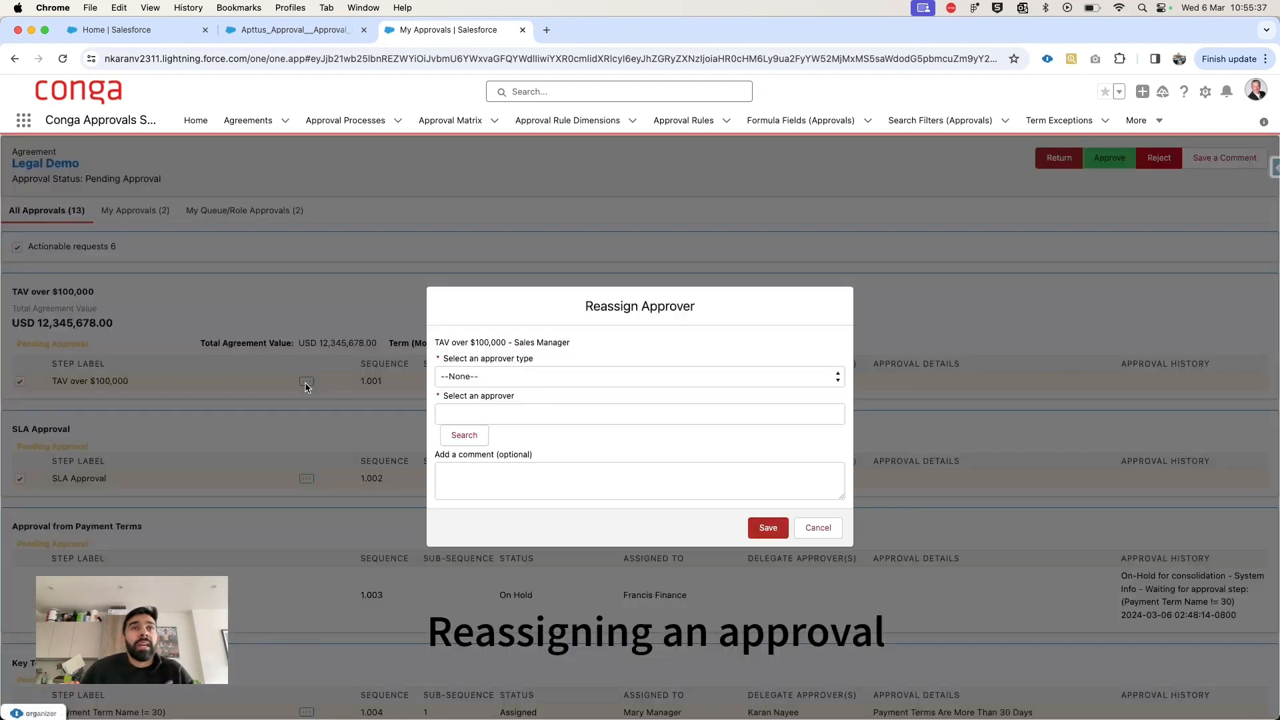
pyautogui.click(639, 376)
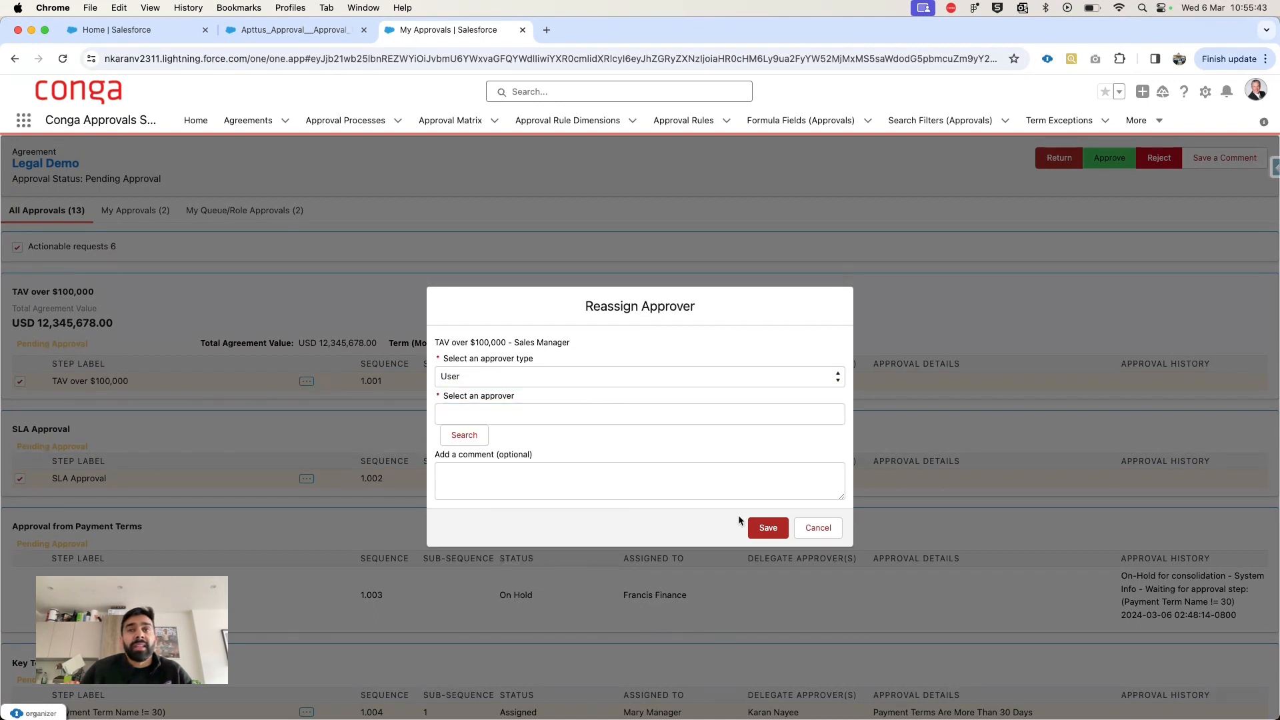
pyautogui.moveTo(818, 528)
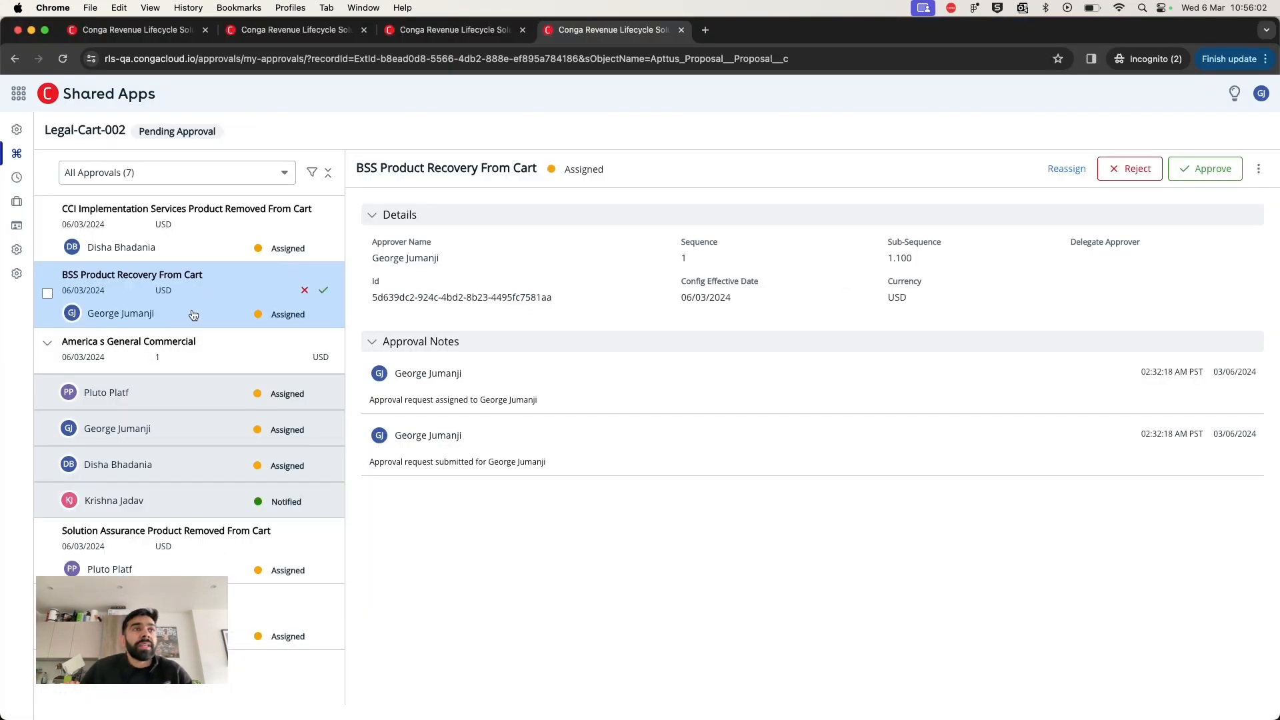
pyautogui.click(1067, 168)
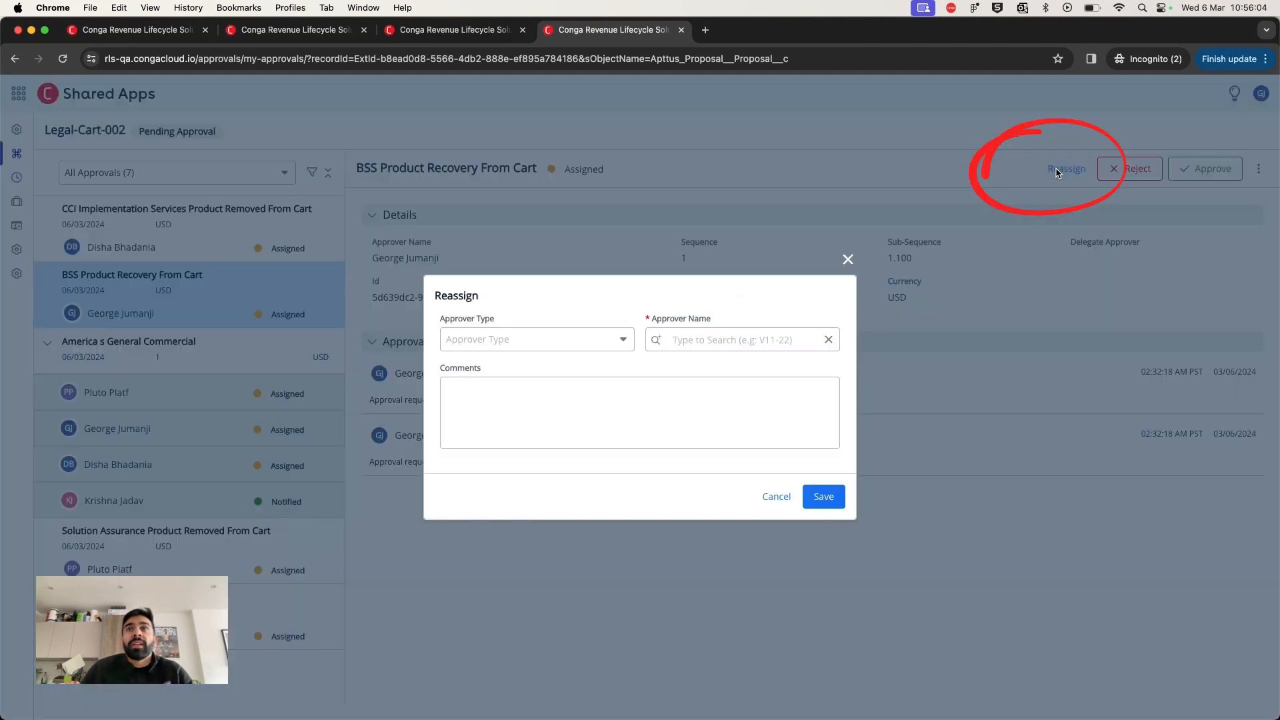
pyautogui.click(537, 340)
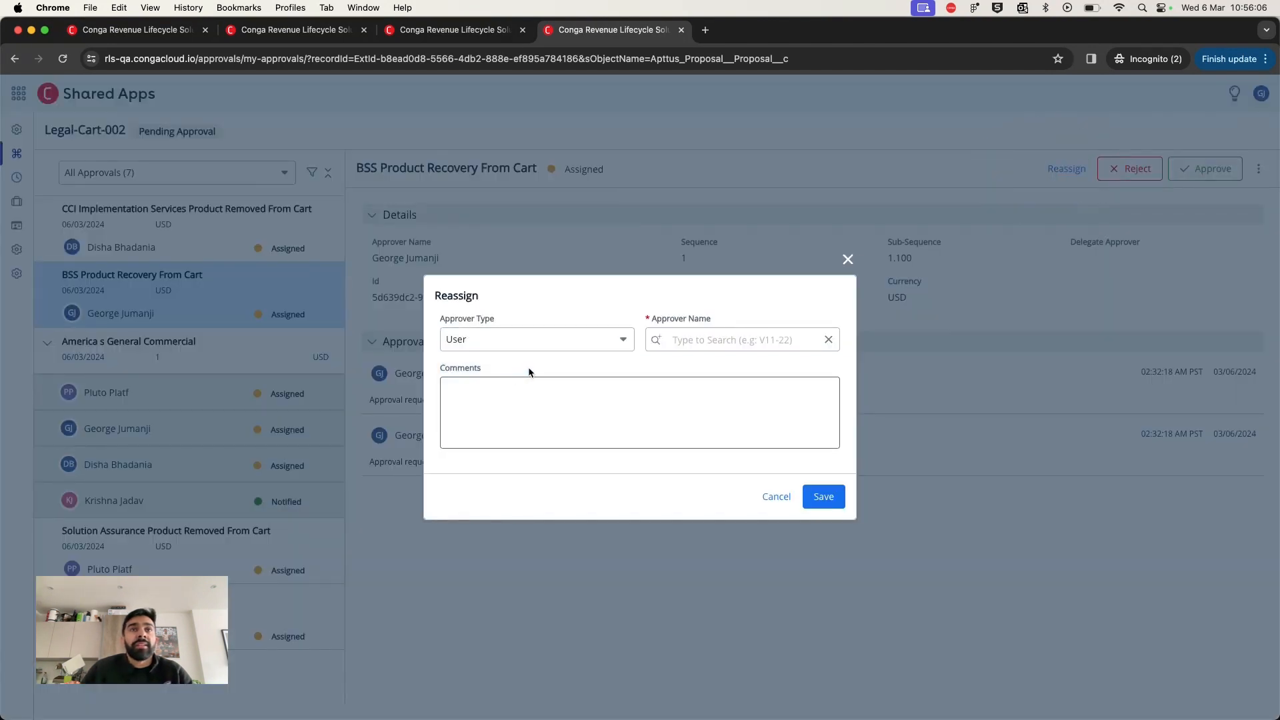
pyautogui.click(732, 339)
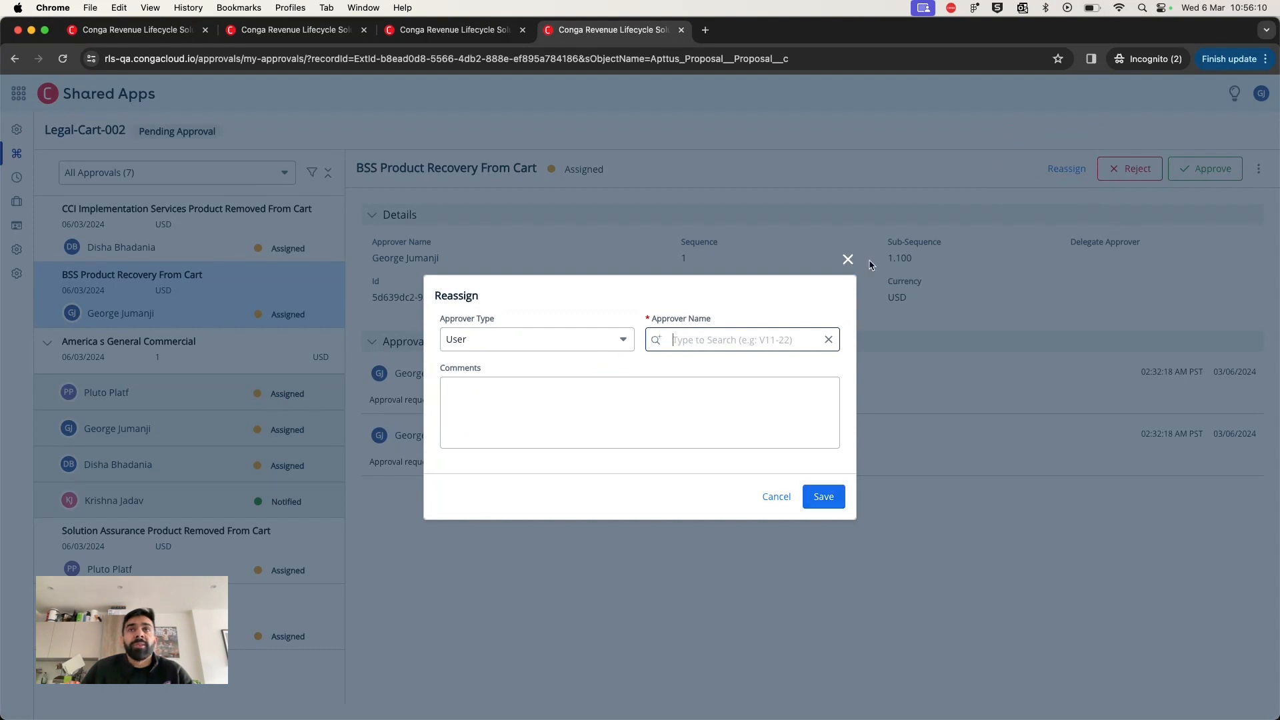
pyautogui.click(847, 260)
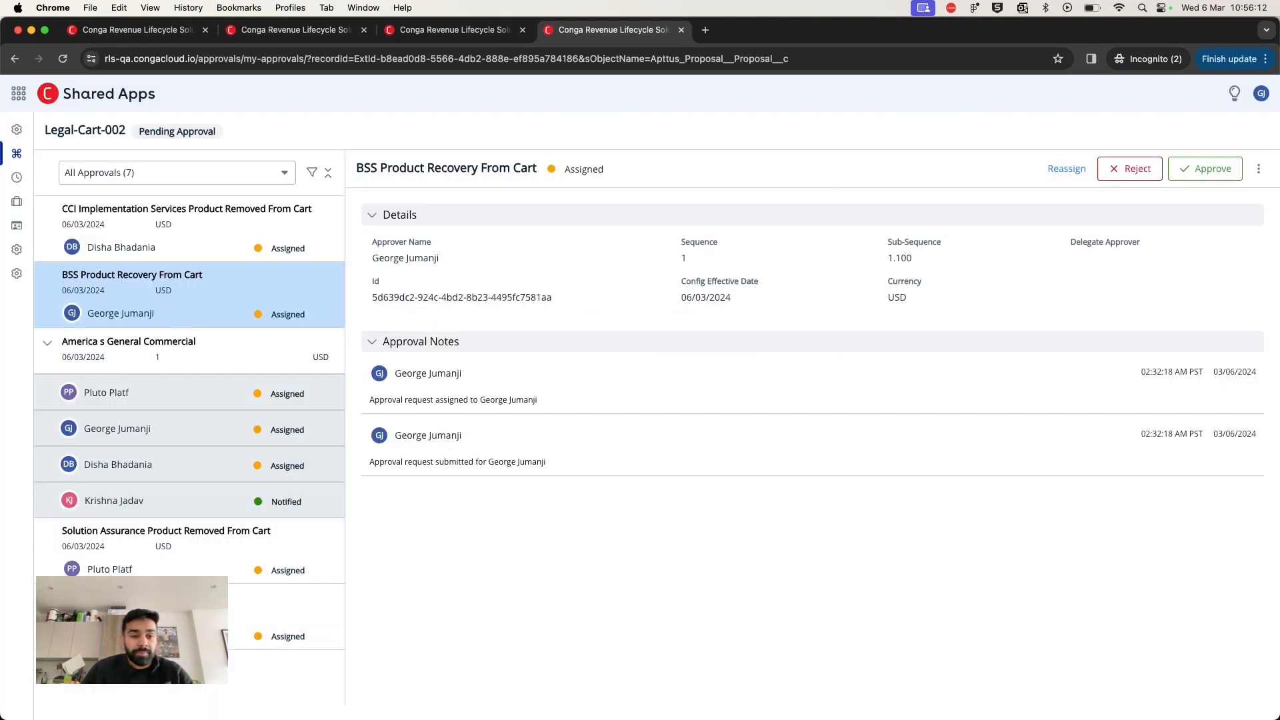
pyautogui.moveTo(771, 151)
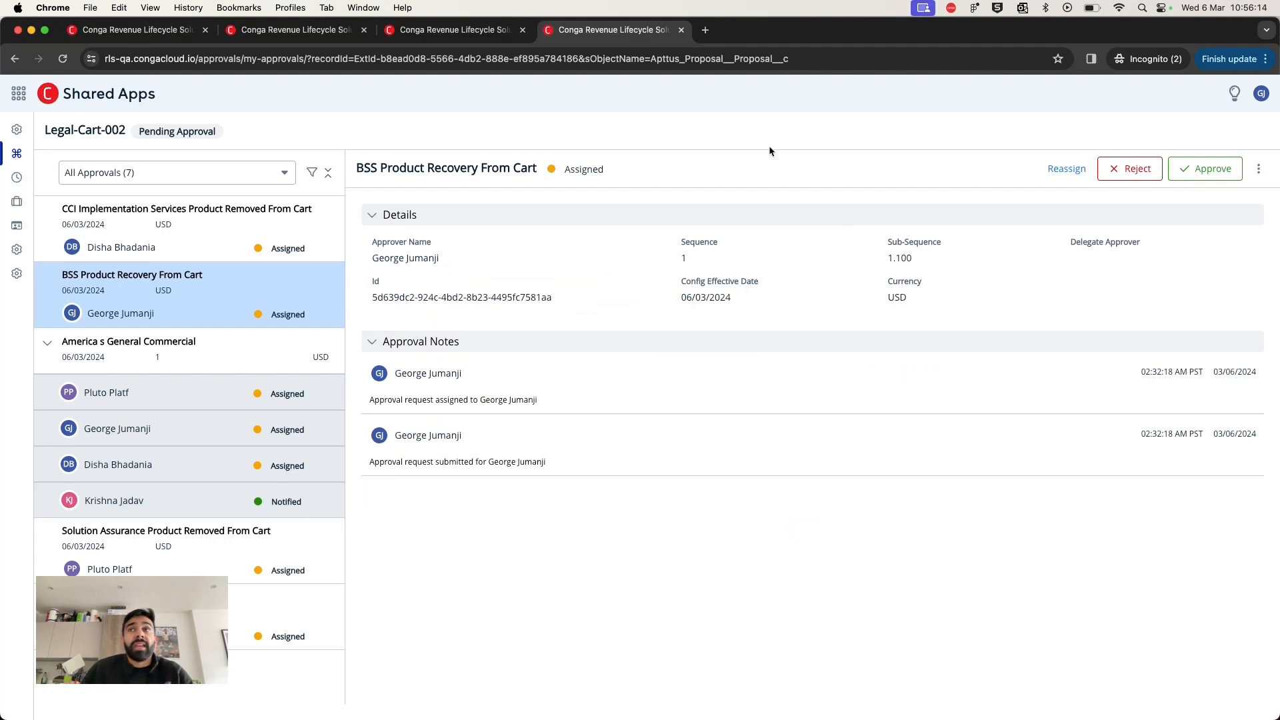
pyautogui.moveTo(655, 159)
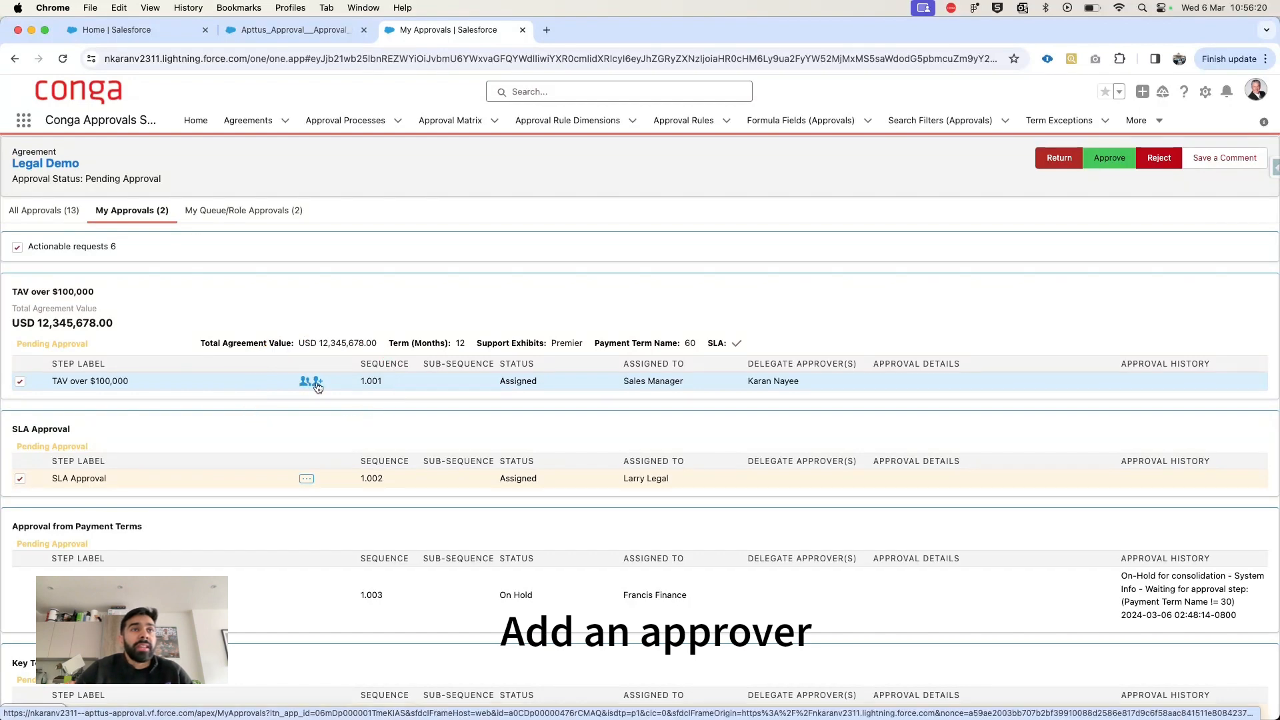
# Open the Add Approver dialog from the TAV over $100,000 row on My Approvals
pyautogui.click(310, 380)
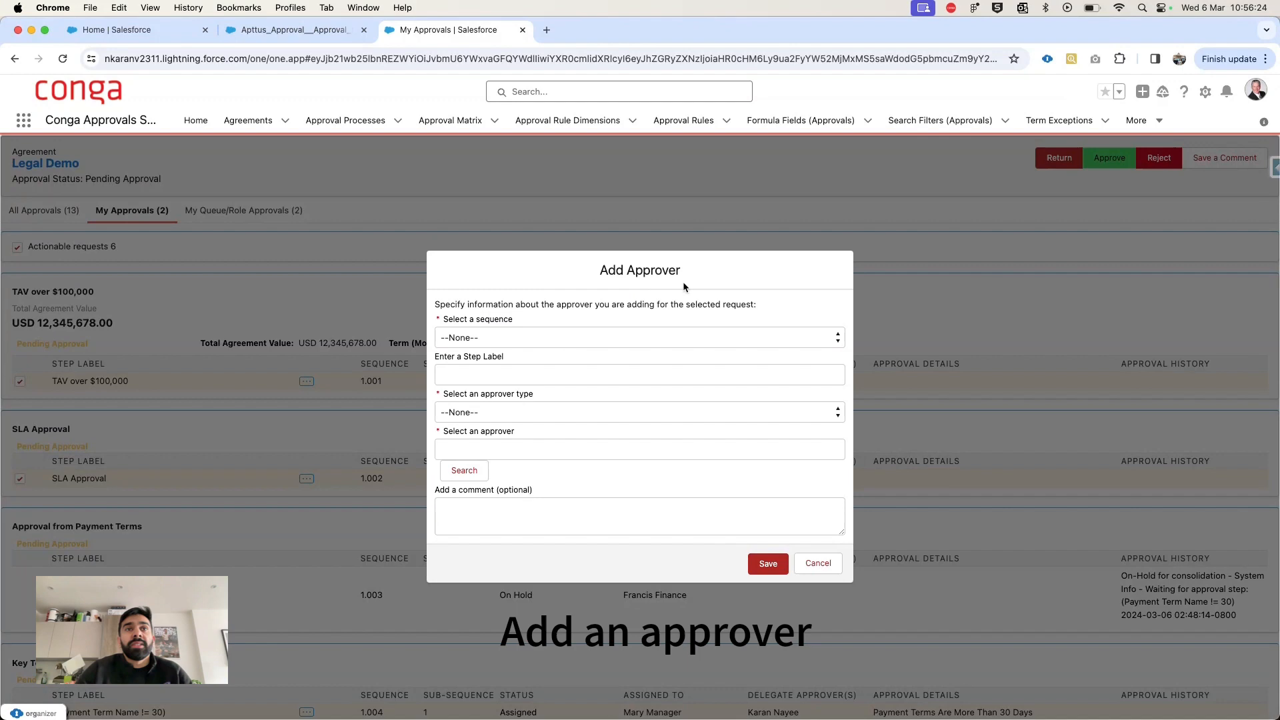
pyautogui.moveTo(815, 545)
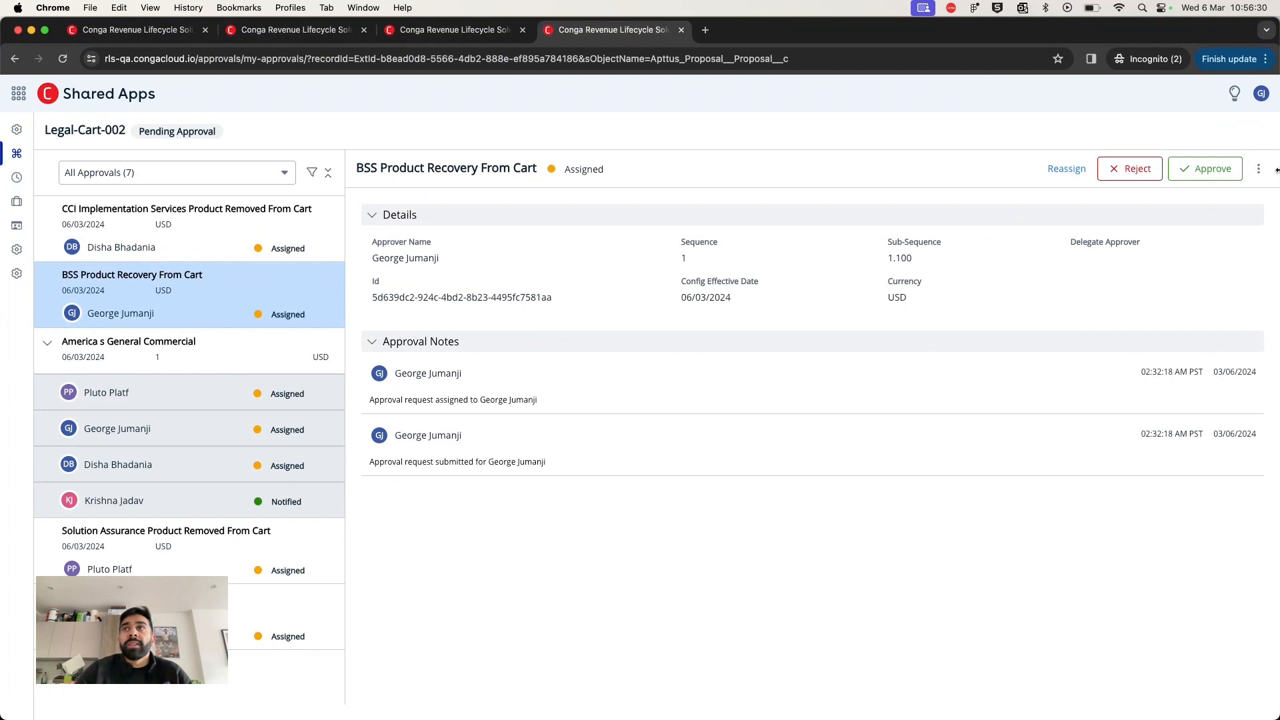
pyautogui.click(1258, 169)
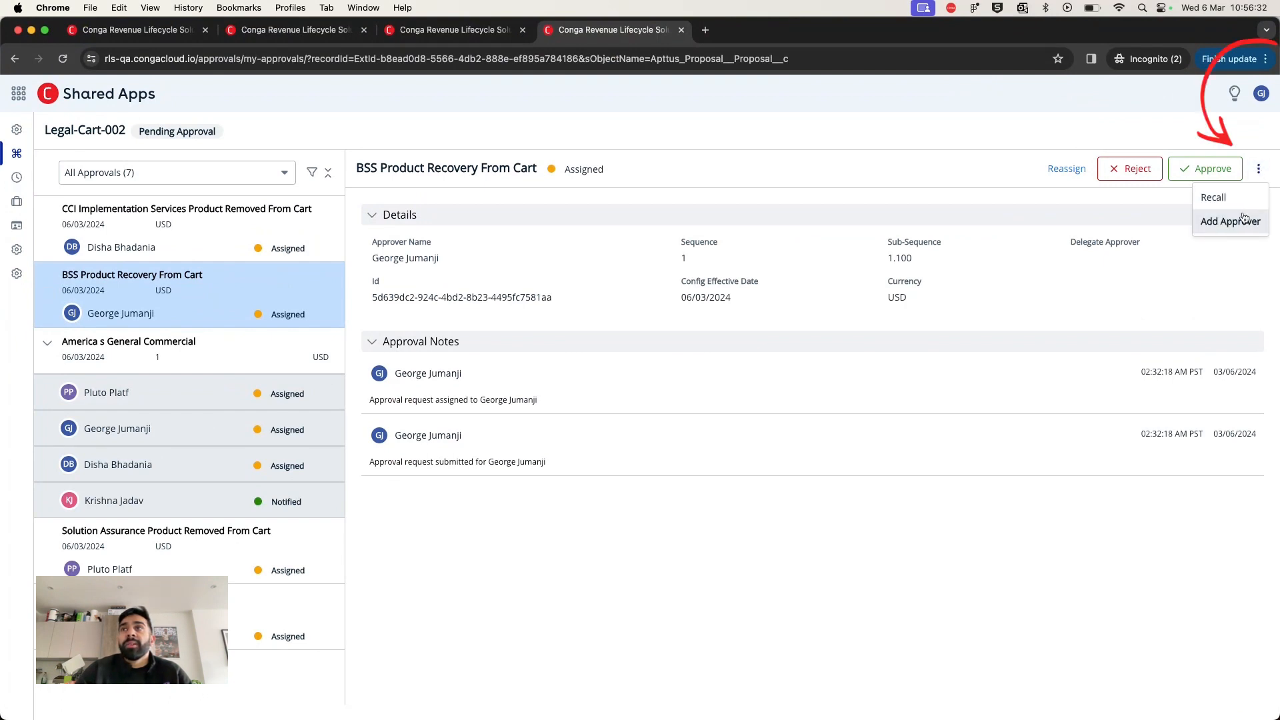
pyautogui.click(1230, 222)
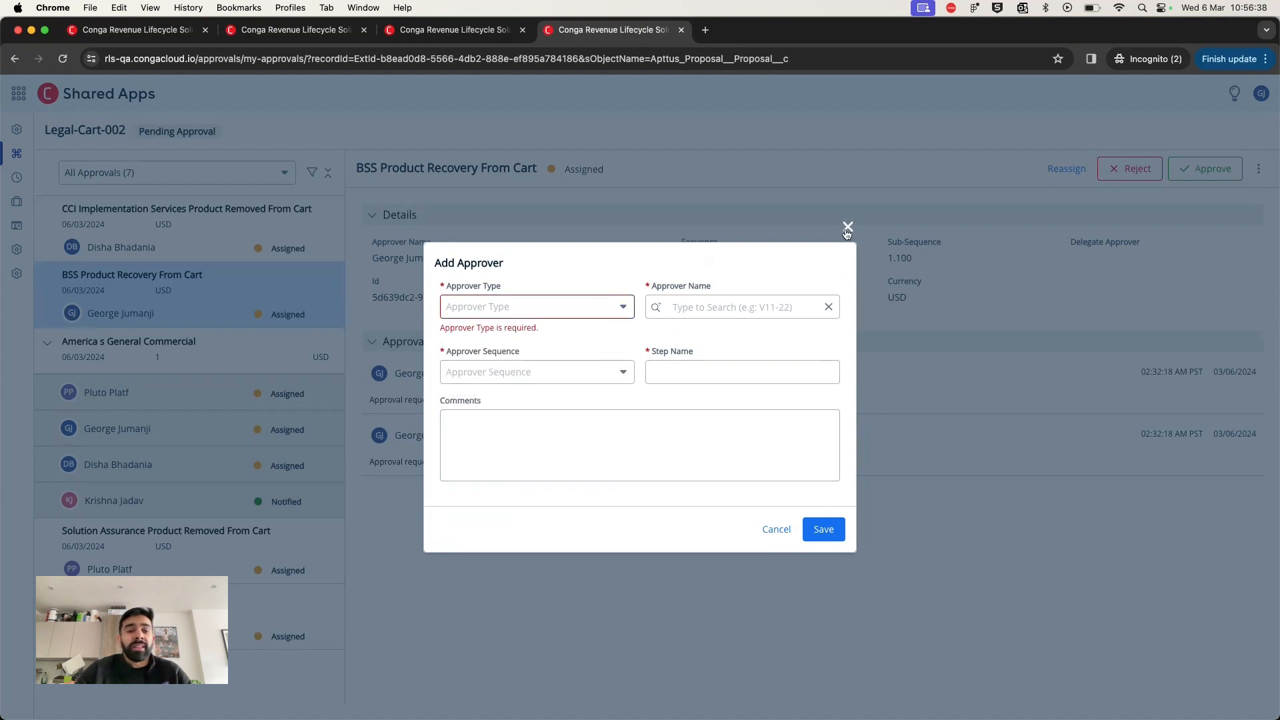
pyautogui.click(847, 227)
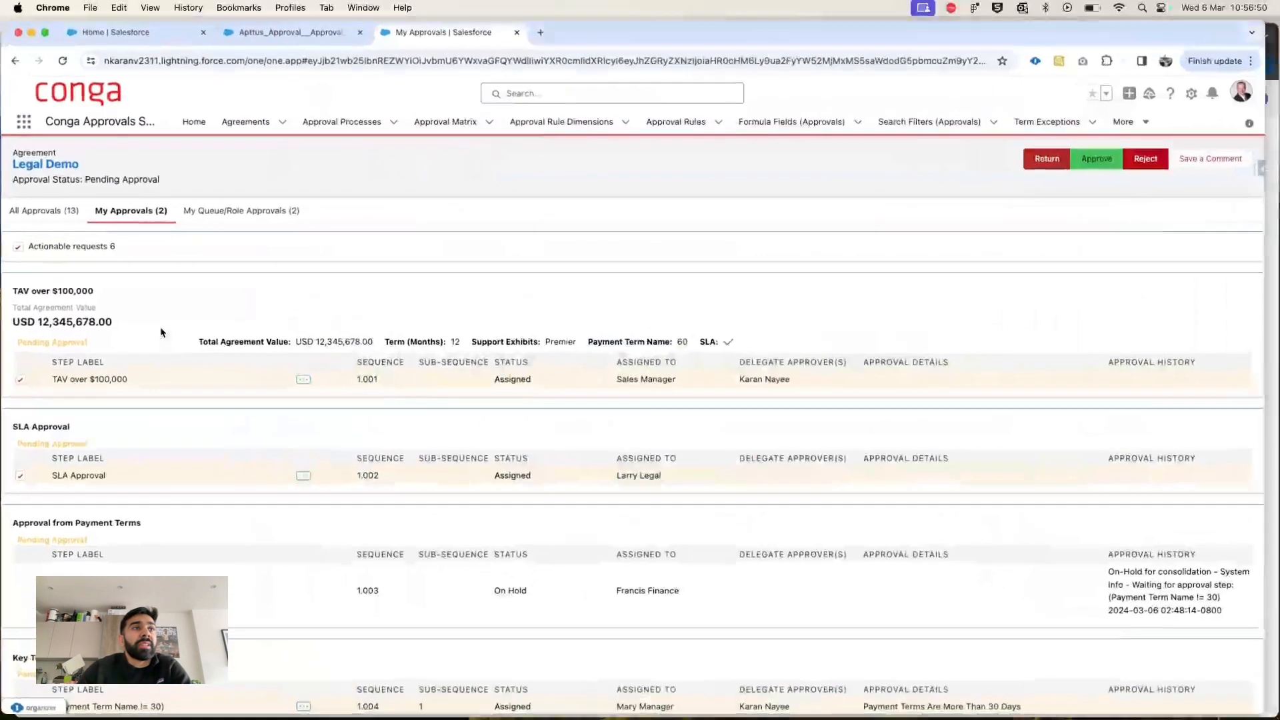
# Show All Approvals with Actionable requests unchecked and scroll through the Legal Demo steps
pyautogui.click(45, 211)
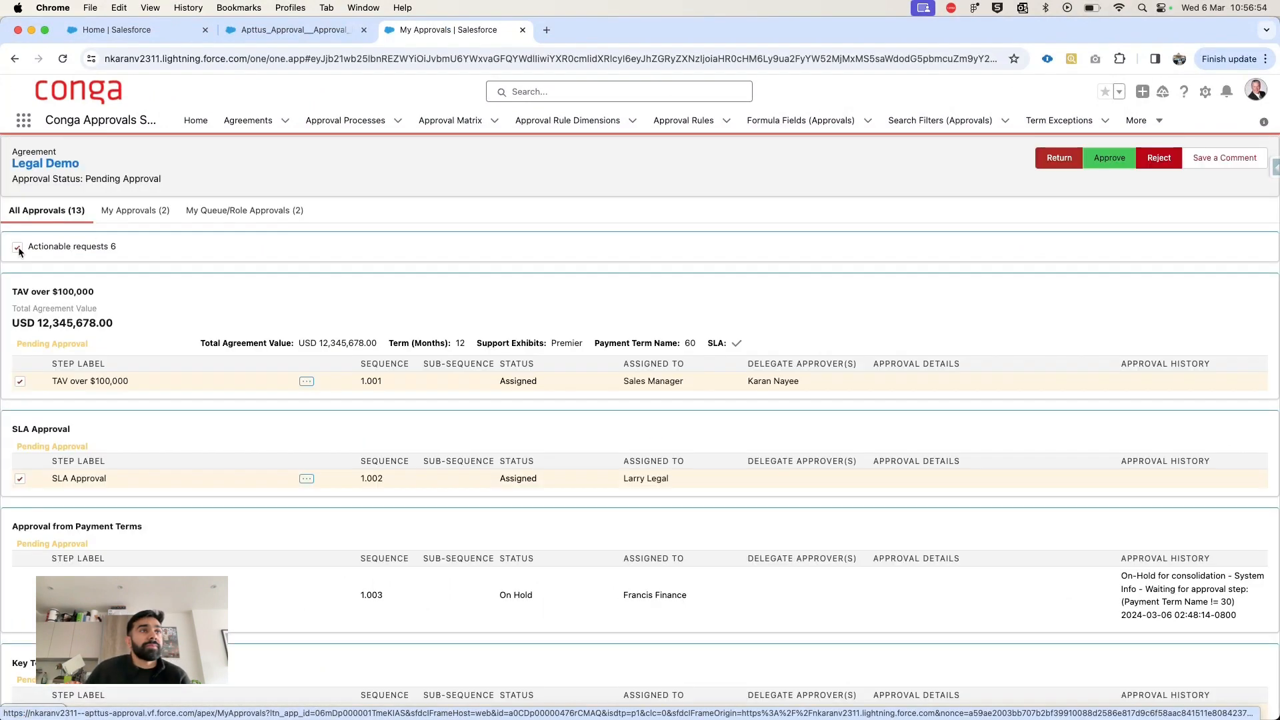
pyautogui.click(17, 247)
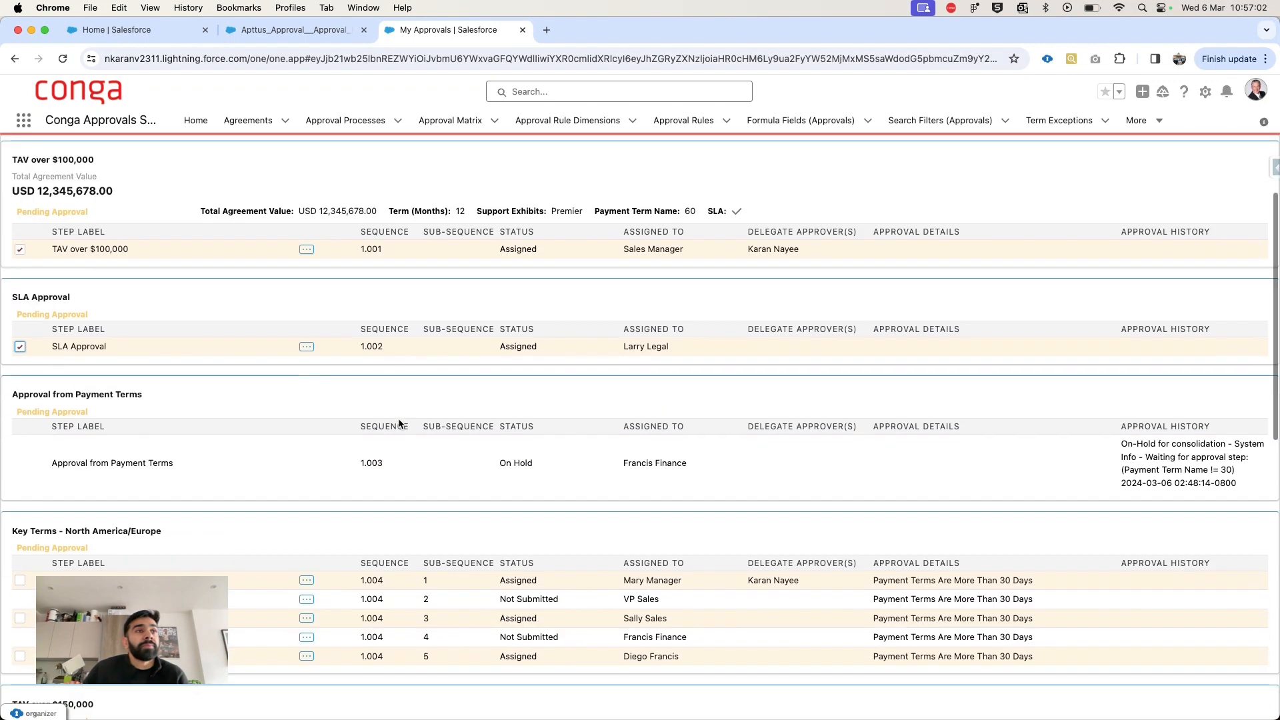
pyautogui.scroll(-3)
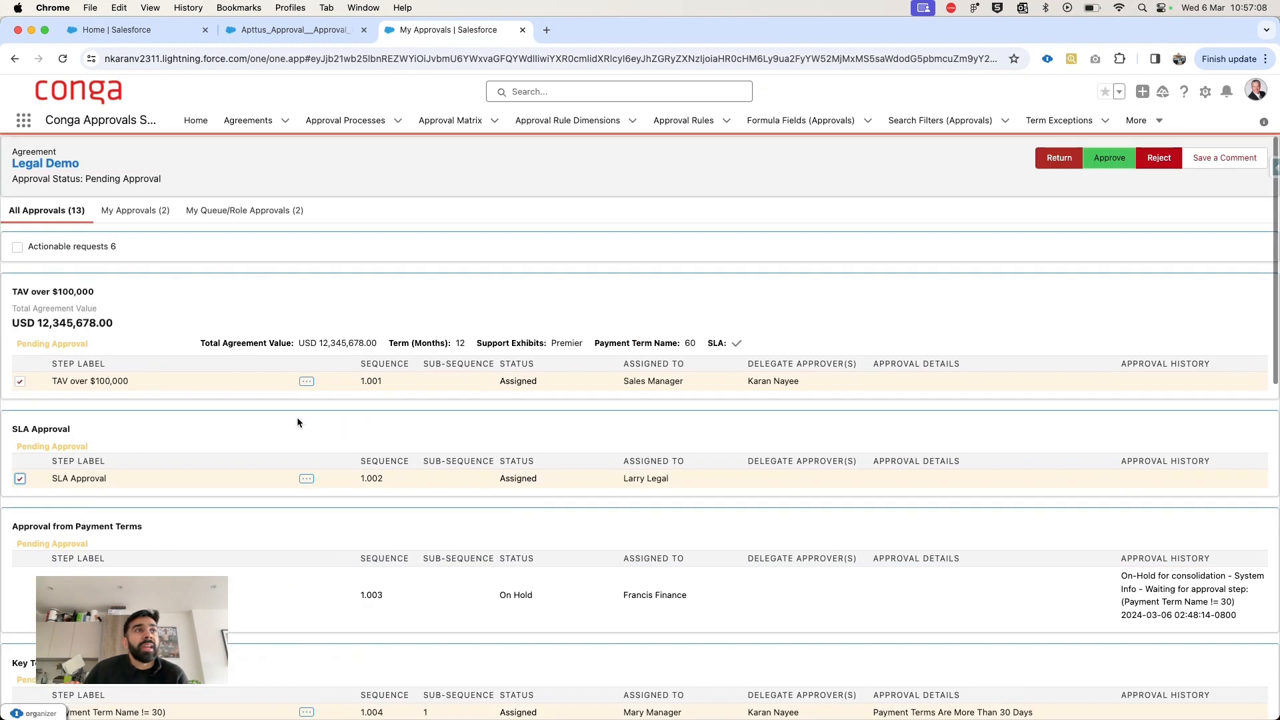
pyautogui.click(18, 247)
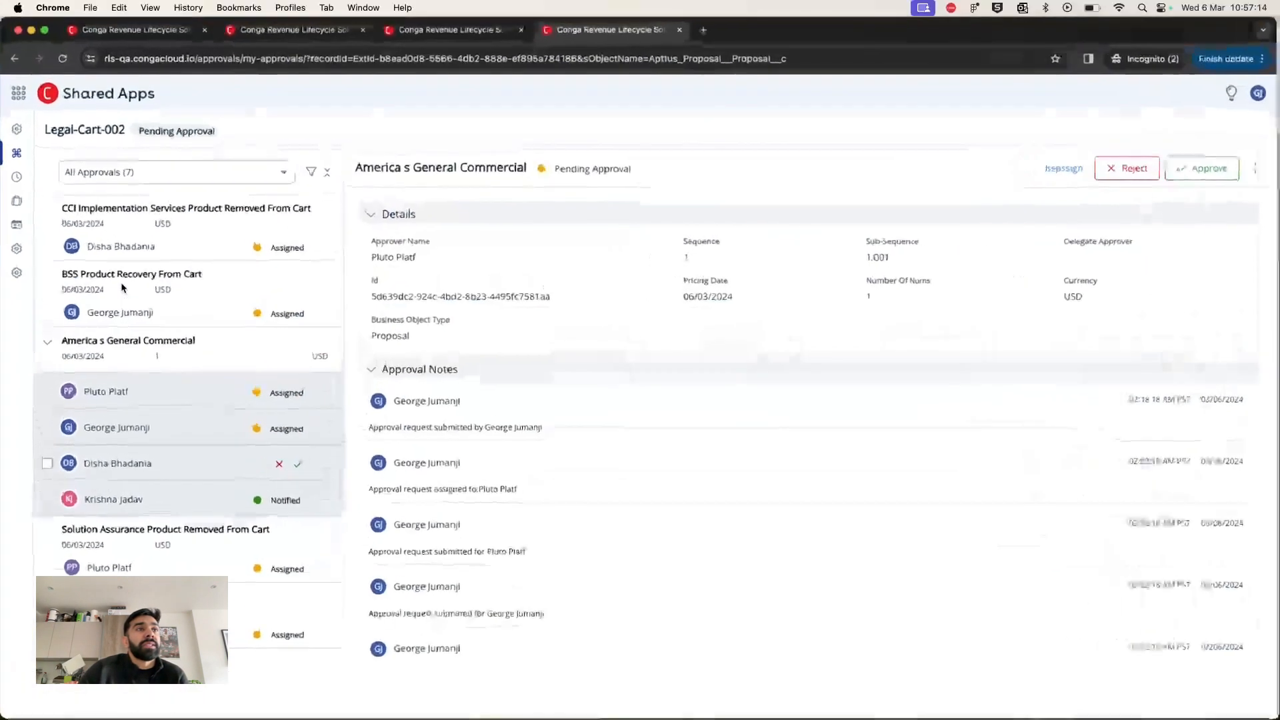
# Tick America s General Commercial requests, then tick and untick the select-all checkbox
pyautogui.click(48, 464)
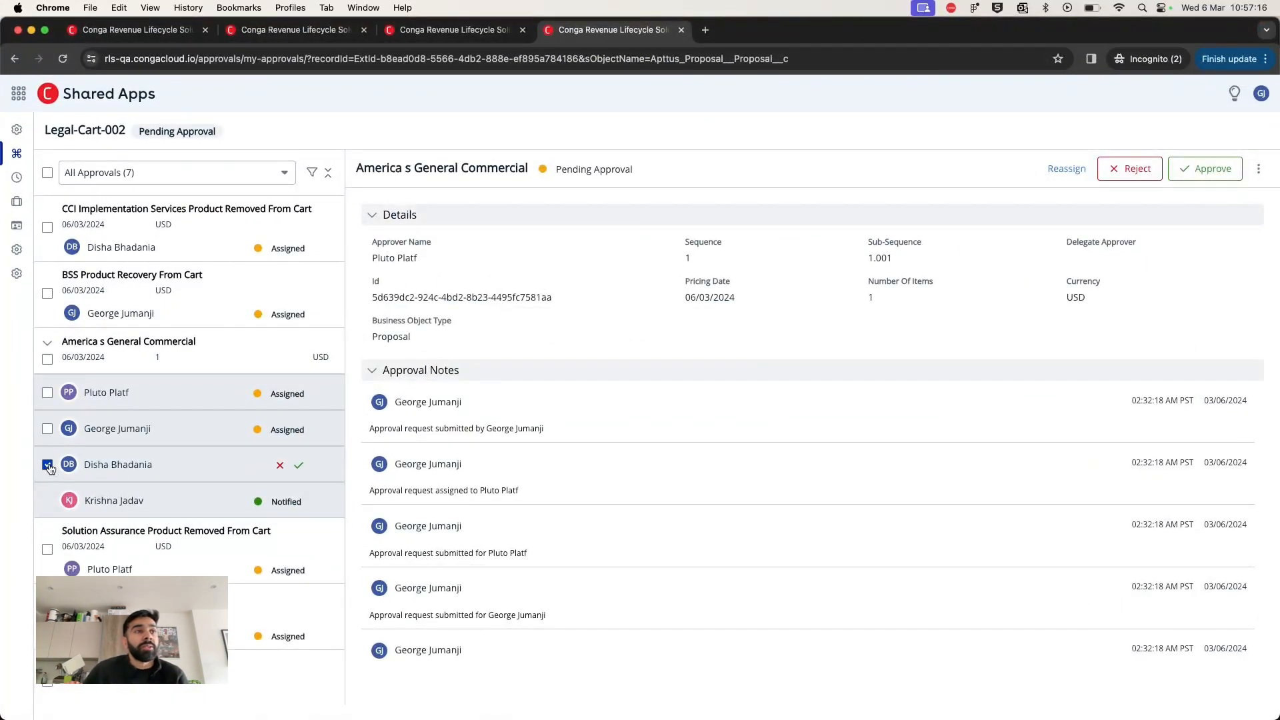
pyautogui.click(48, 428)
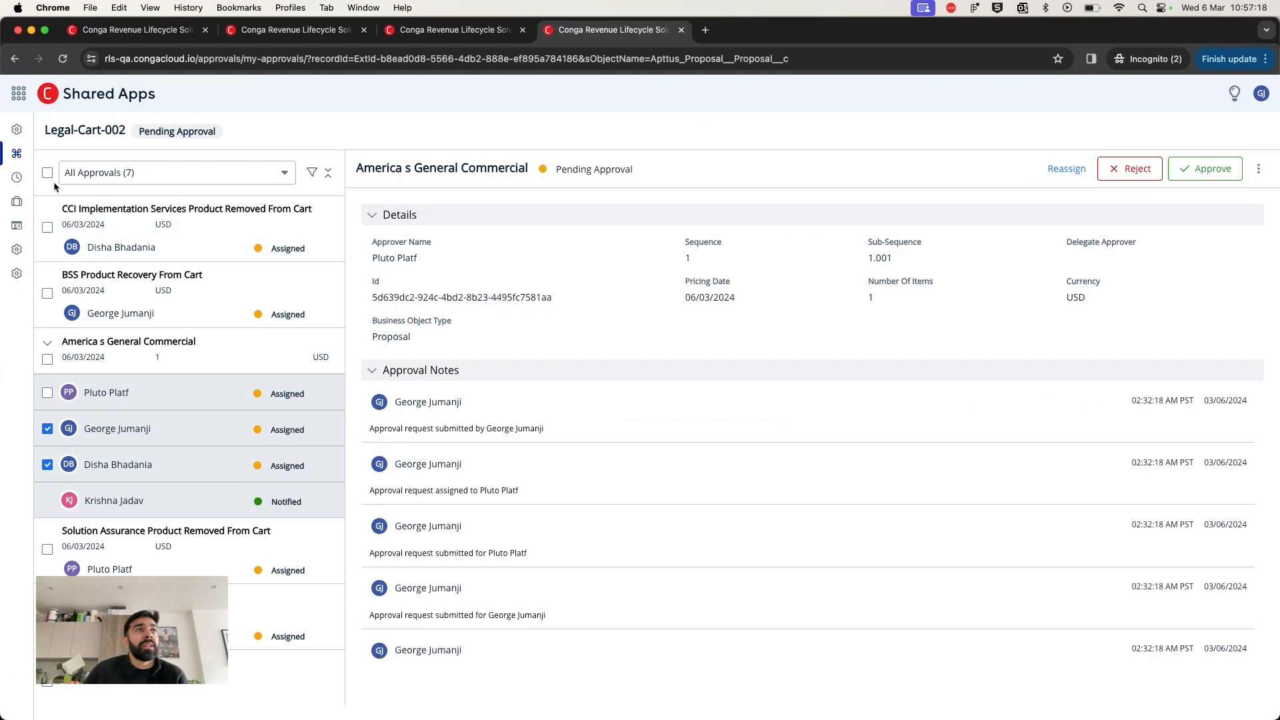
pyautogui.click(48, 172)
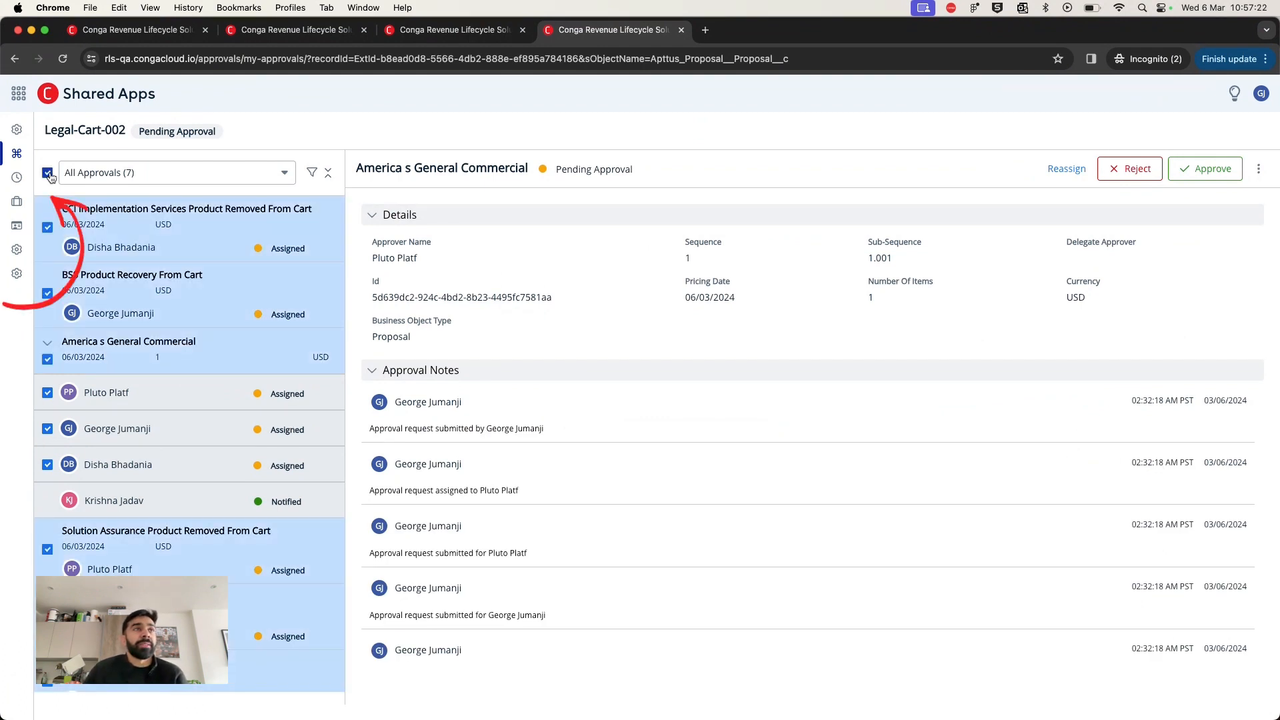
pyautogui.click(47, 172)
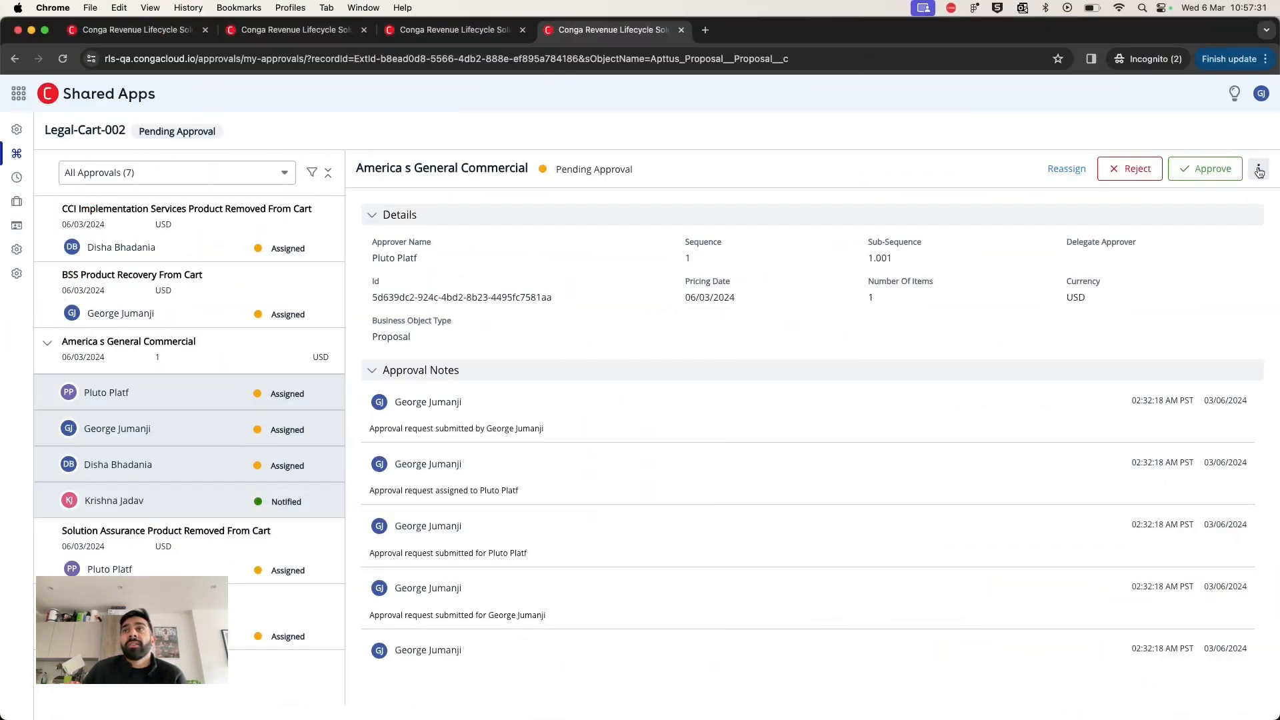
# Choose Recall from the request's three-dot menu beside Approve
pyautogui.click(1258, 168)
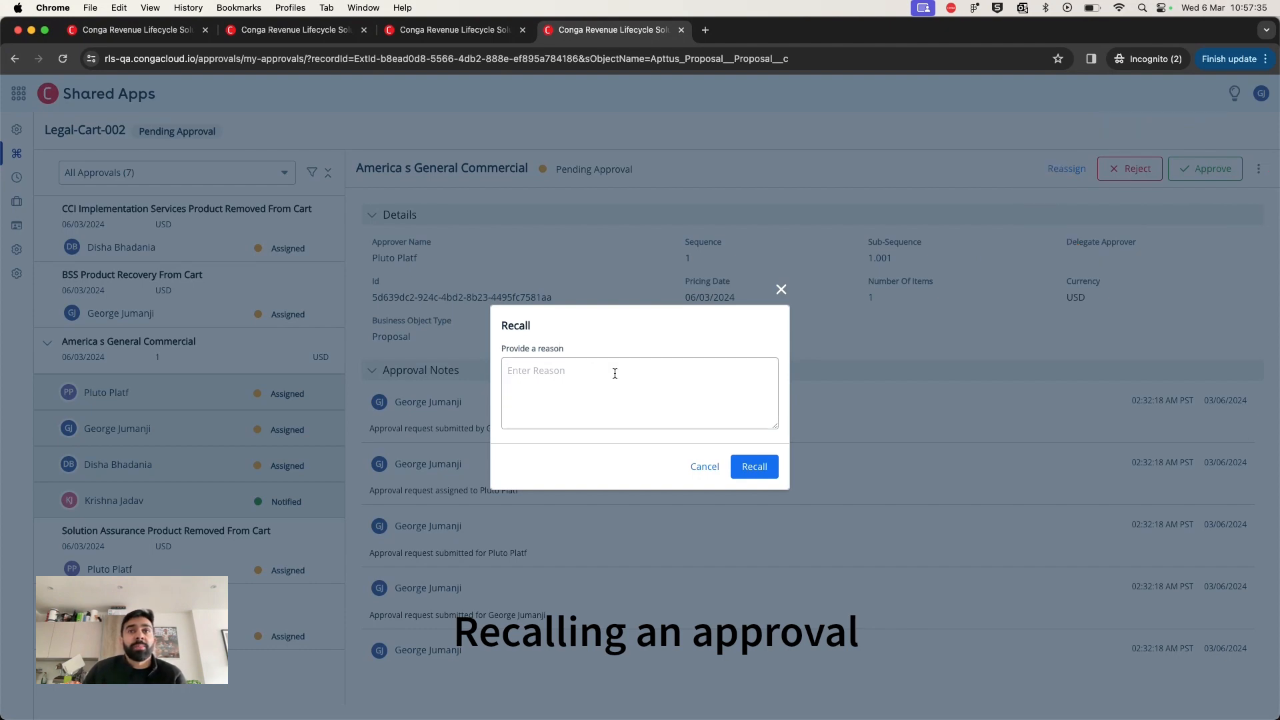
pyautogui.click(293, 29)
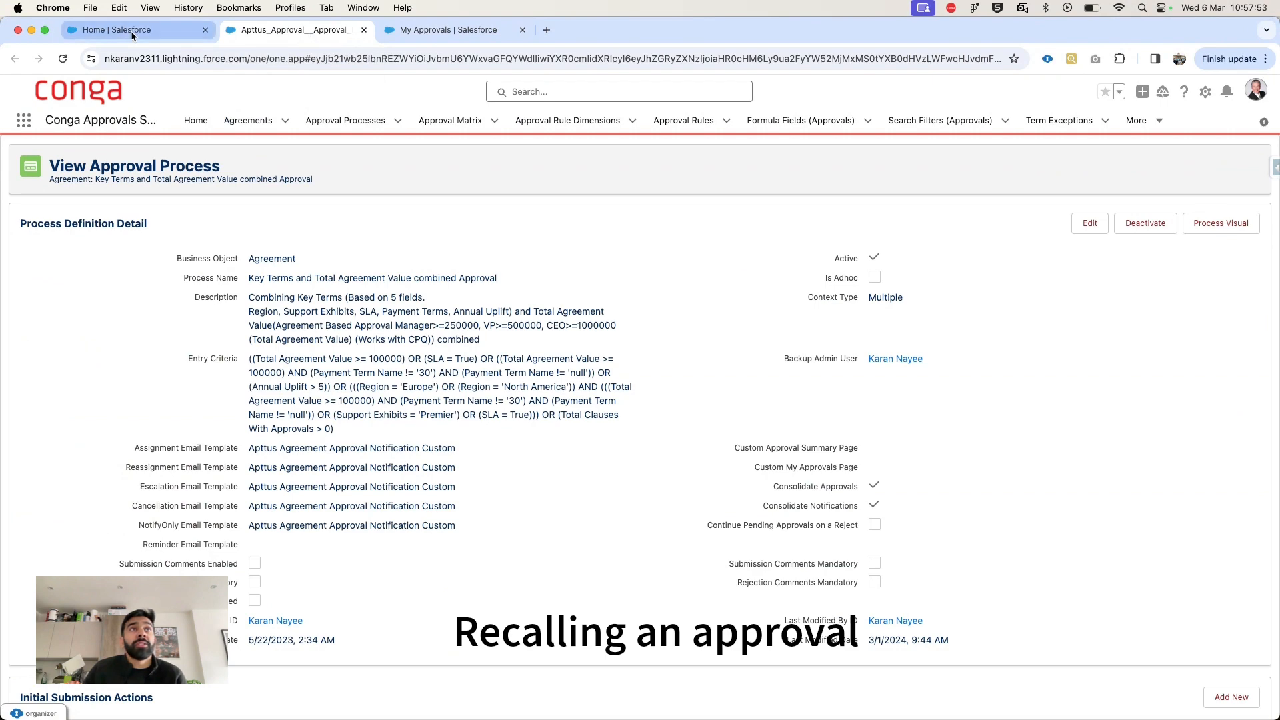
# Return to Salesforce and launch the Legal Demo agreement's approvals Preview
pyautogui.click(448, 30)
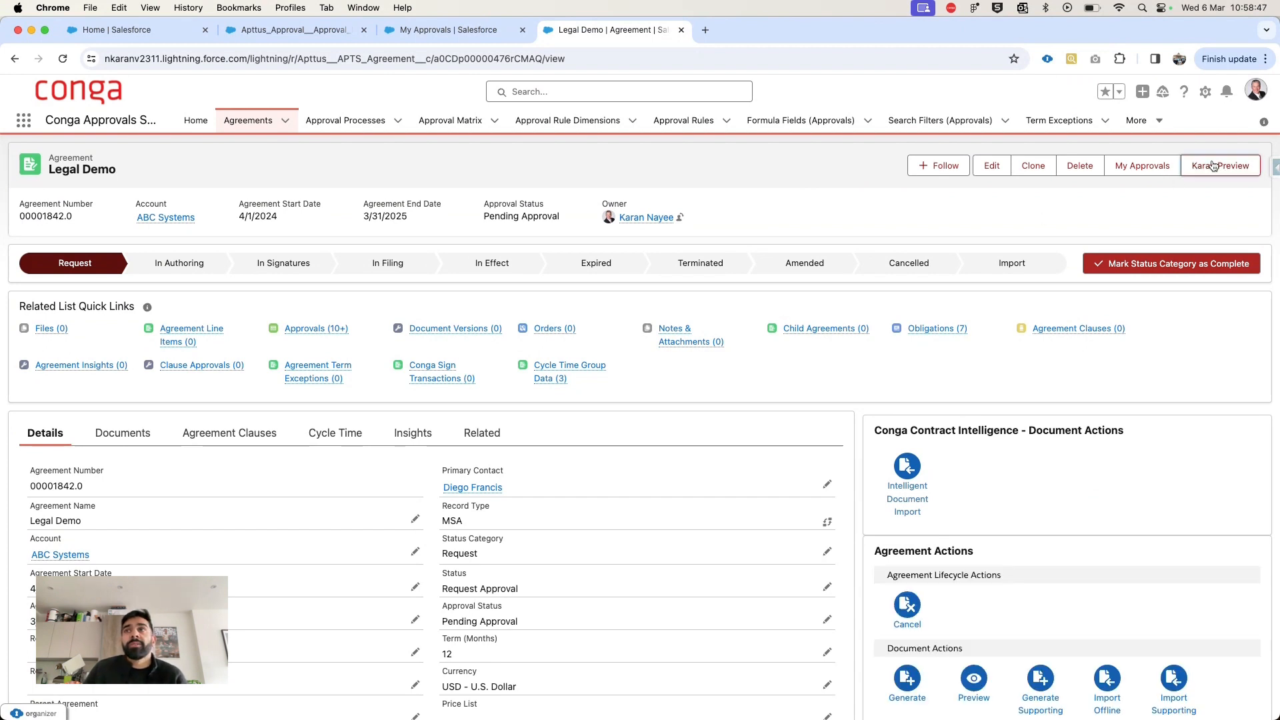
pyautogui.click(1236, 165)
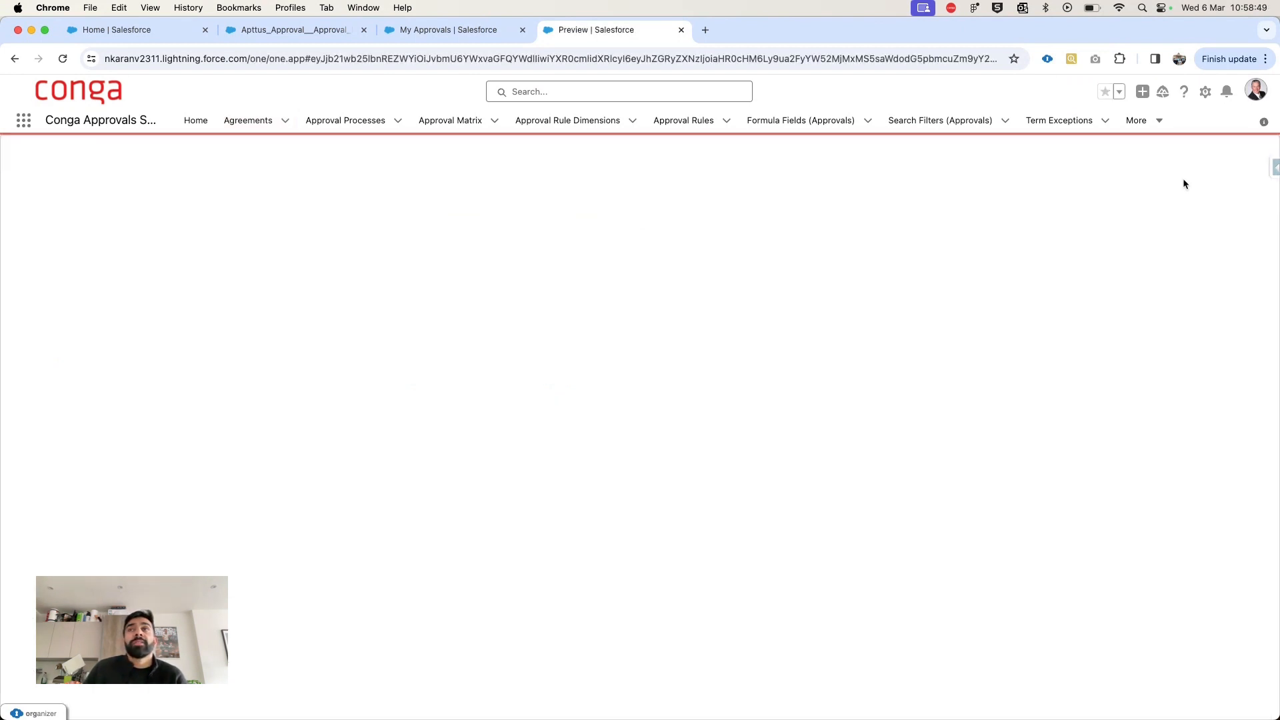
pyautogui.moveTo(1250, 174)
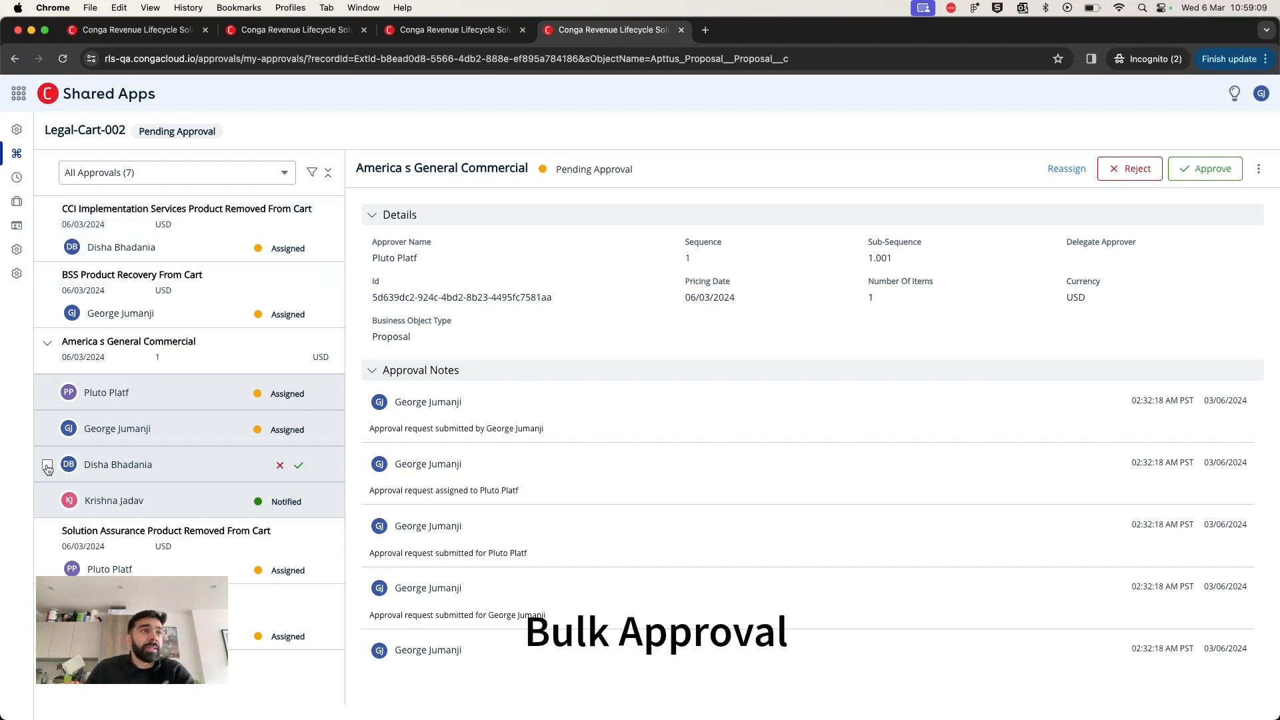
# Check one approver's request and the America s General Commercial group header
pyautogui.click(48, 465)
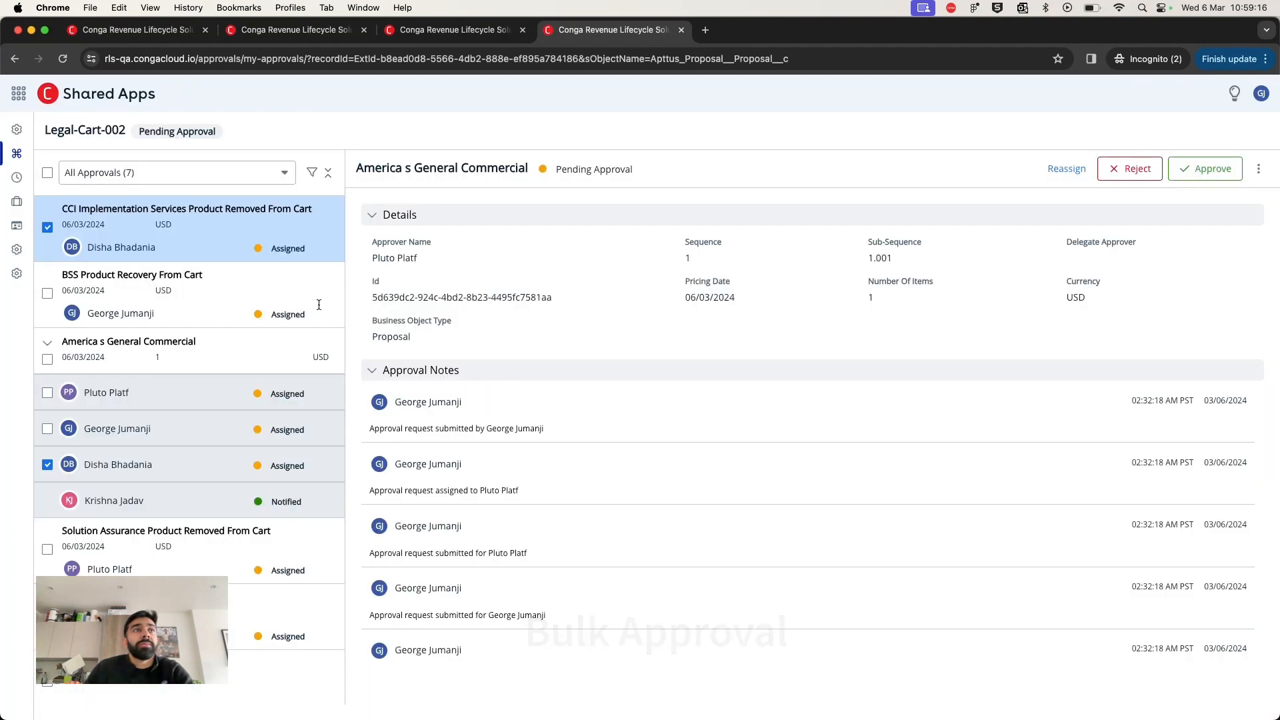
pyautogui.click(47, 359)
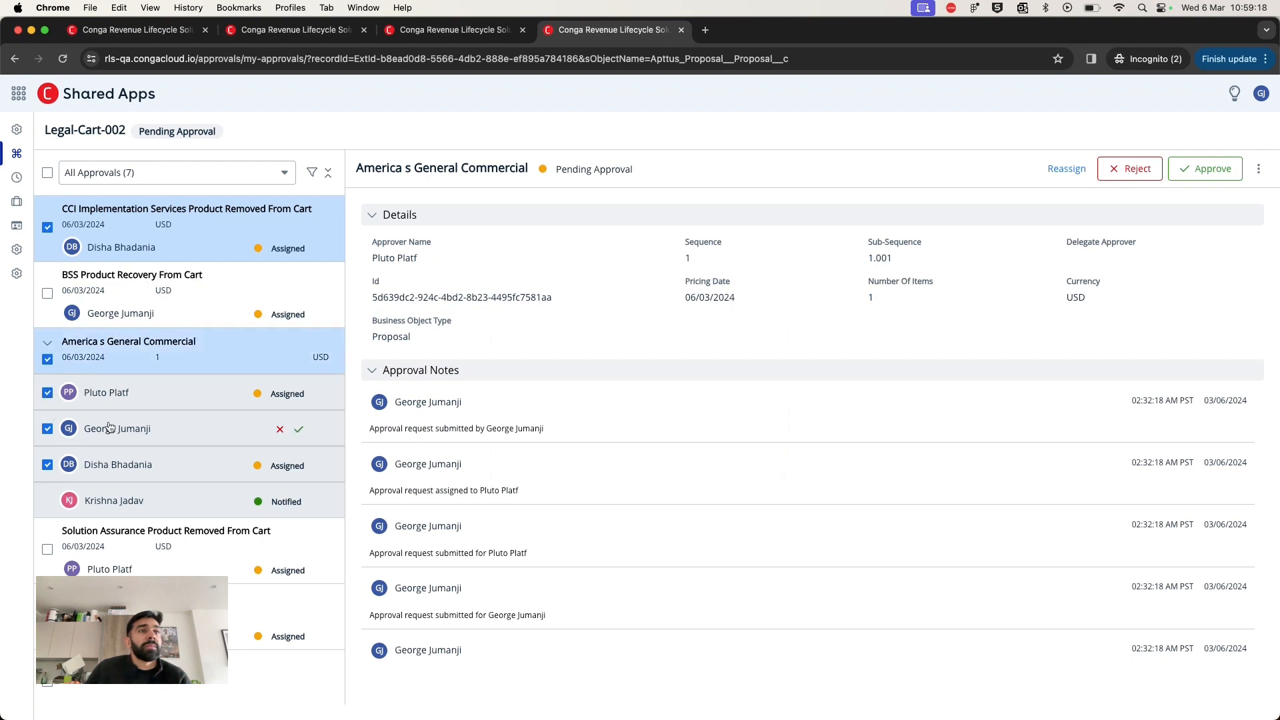
pyautogui.moveTo(301, 431)
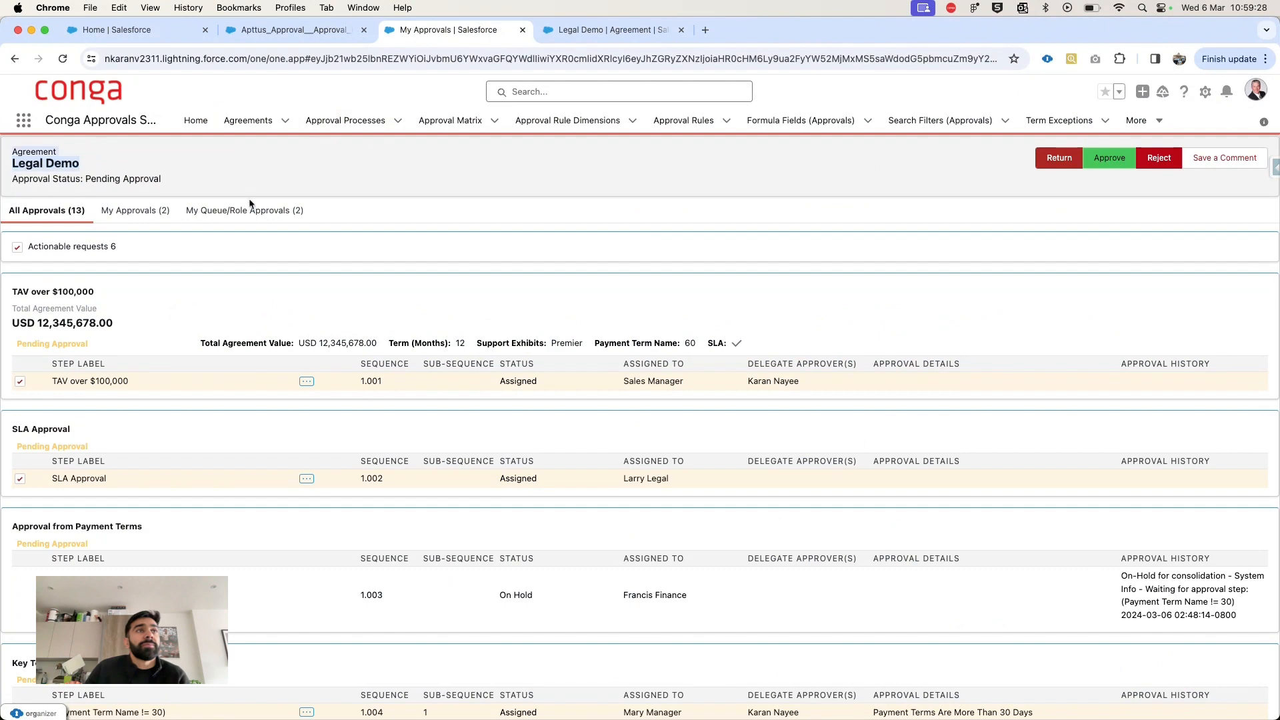
pyautogui.scroll(-3)
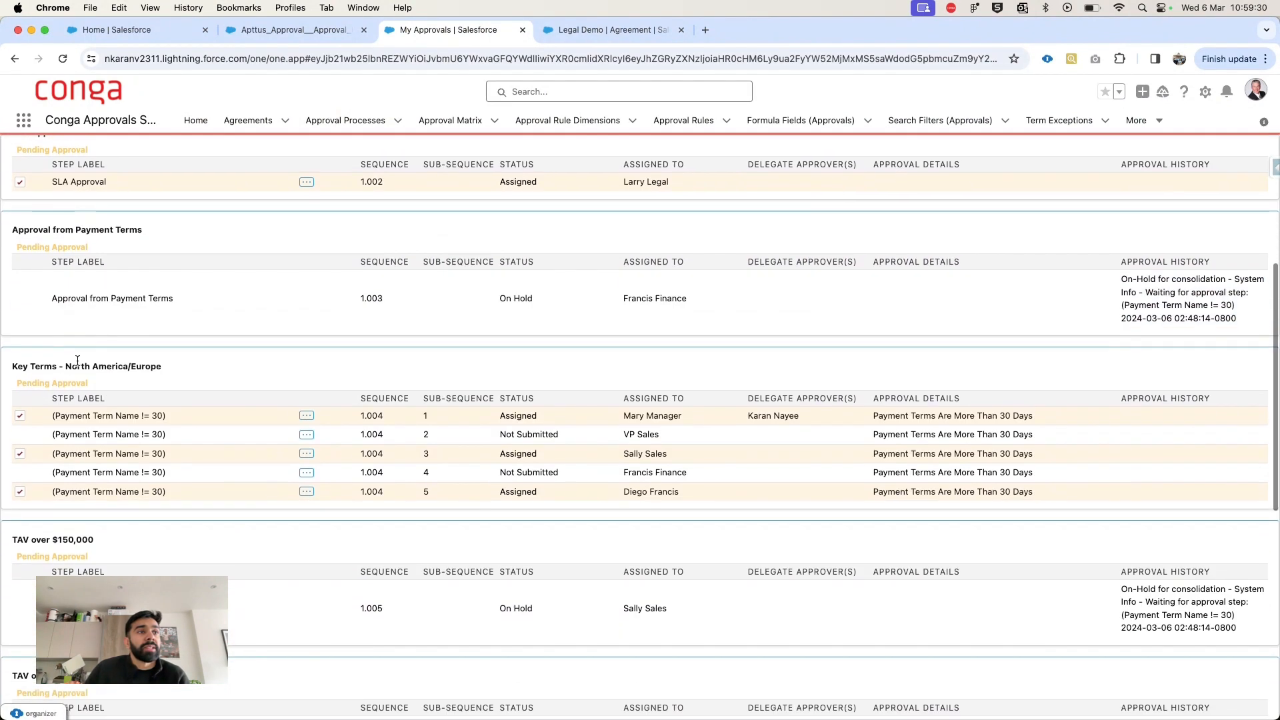
pyautogui.click(1110, 158)
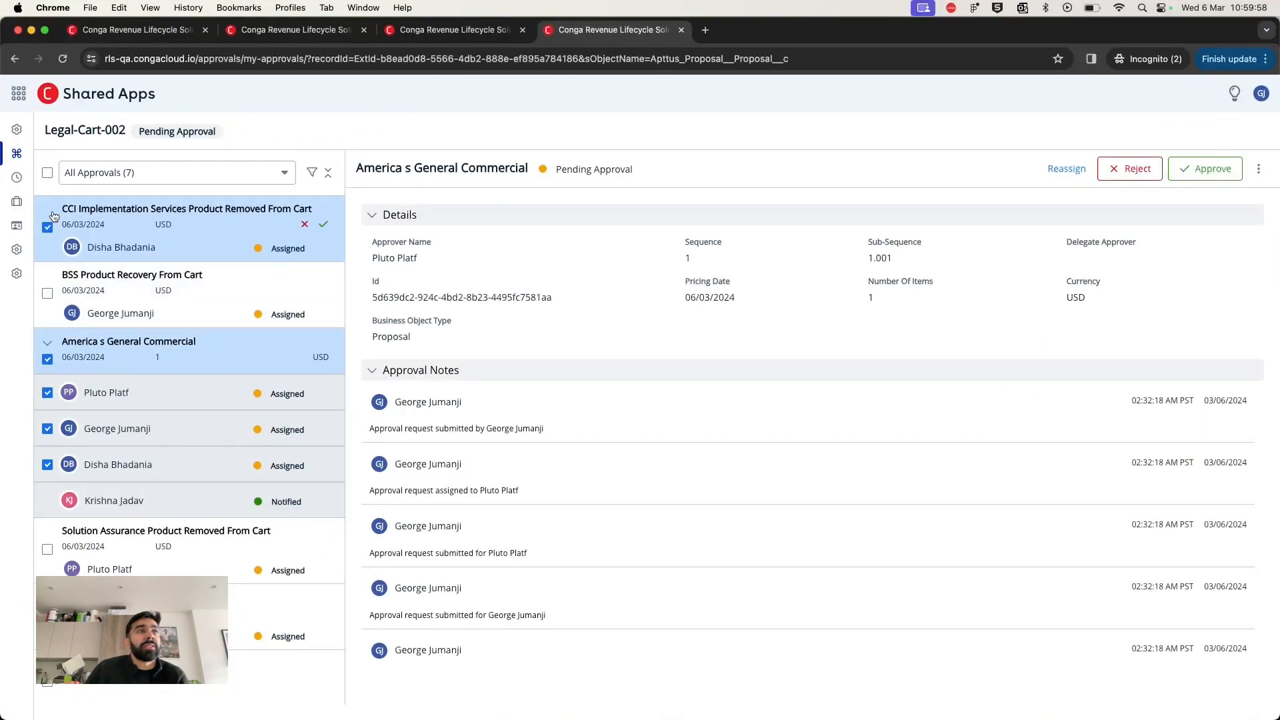
# Open the CCI Implementation Services Product Removed From Cart details and scroll through its notes
pyautogui.click(186, 209)
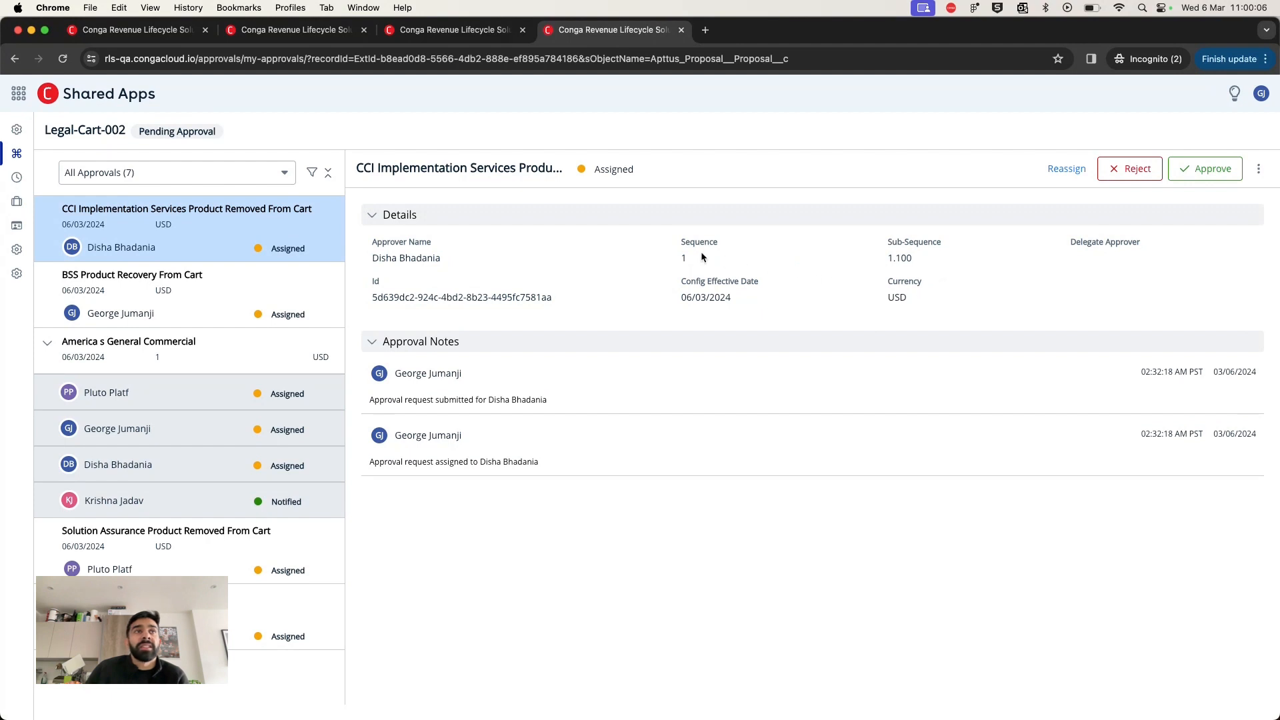
pyautogui.moveTo(916, 254)
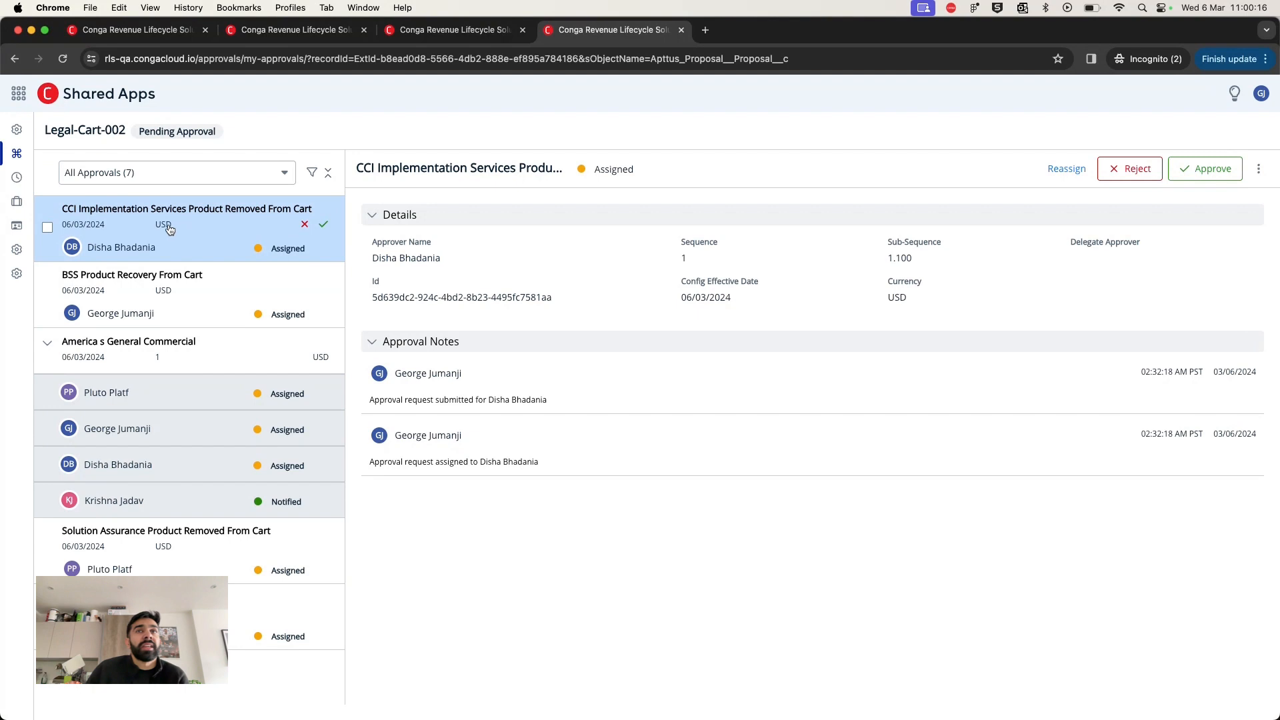
pyautogui.scroll(-3)
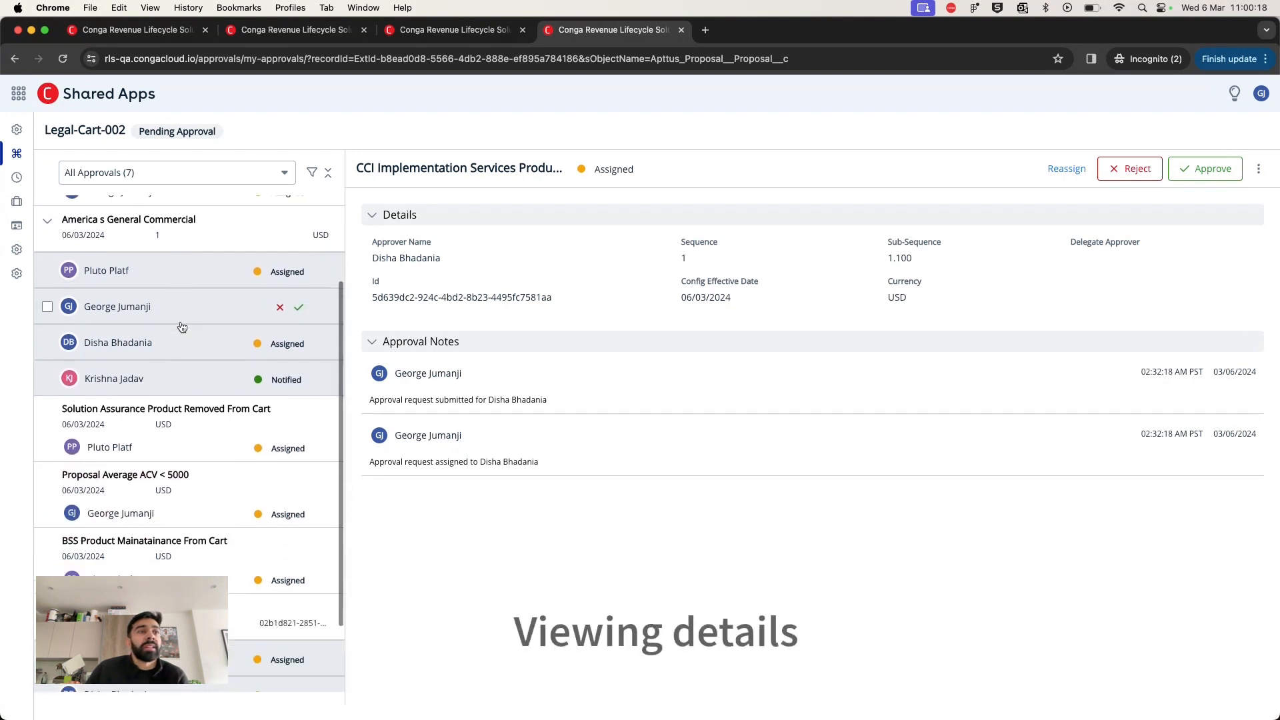
pyautogui.scroll(-3)
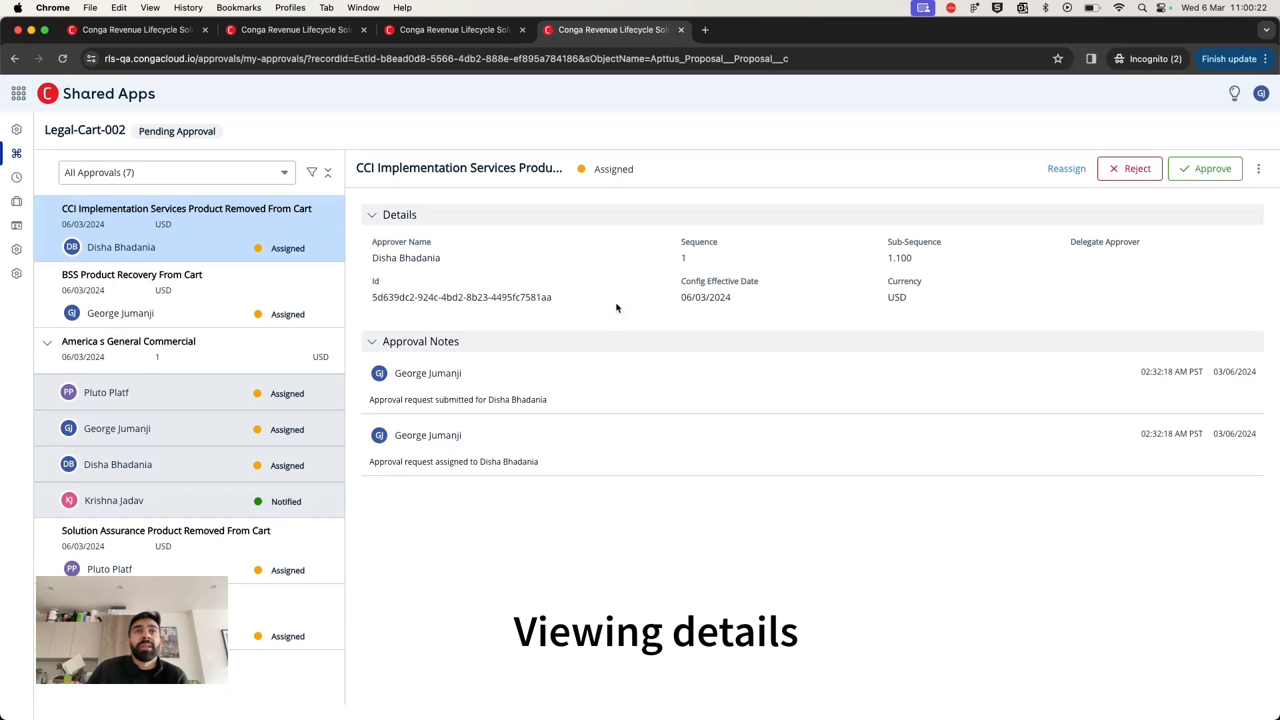
pyautogui.moveTo(592, 309)
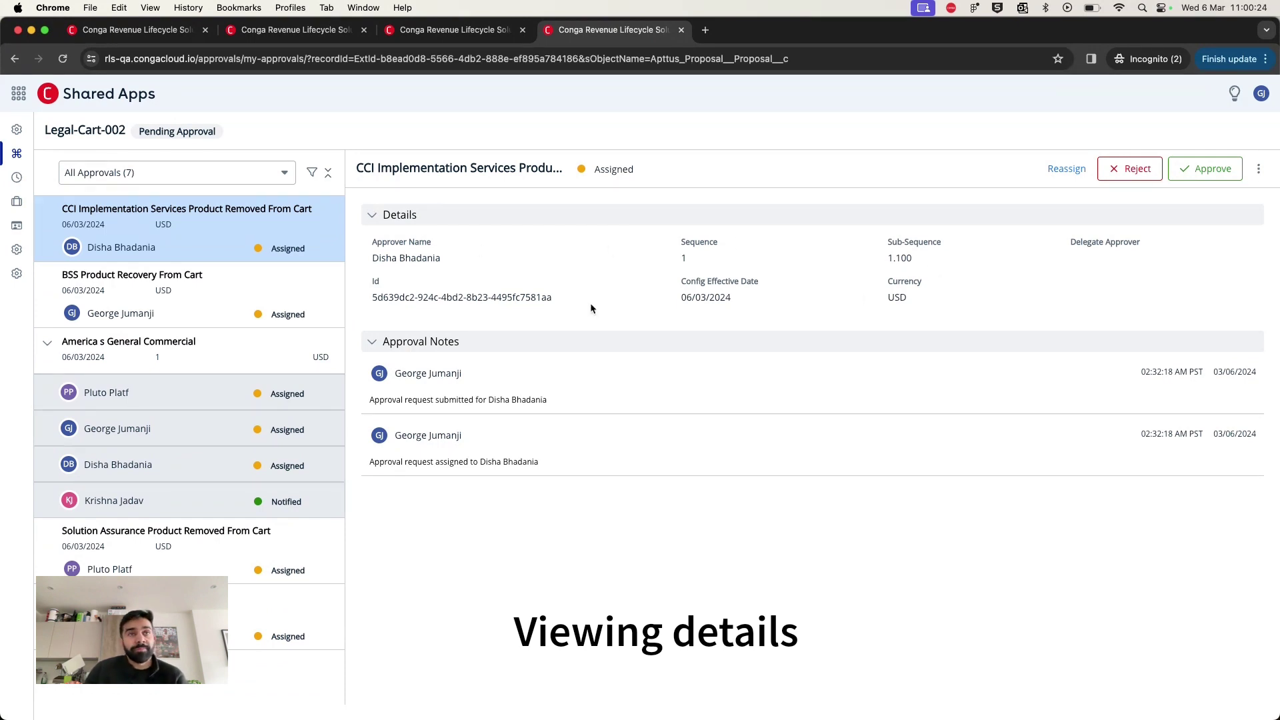
pyautogui.moveTo(754, 172)
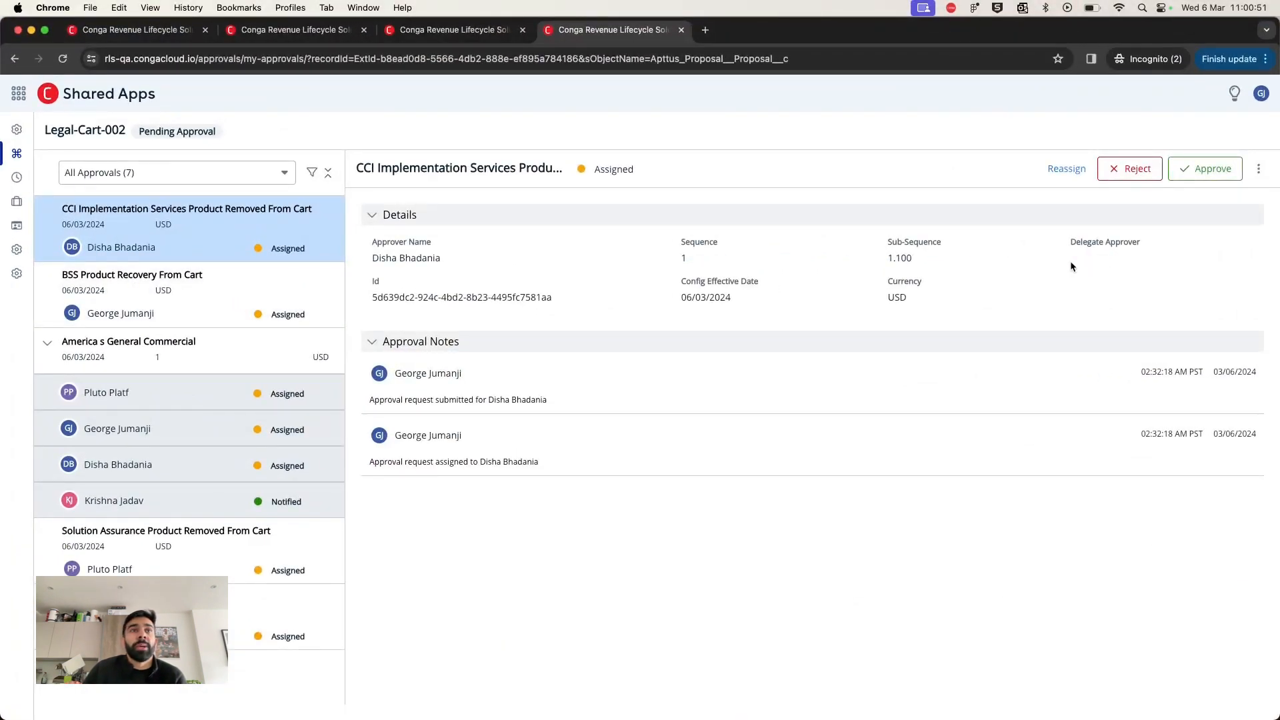
pyautogui.moveTo(405, 369)
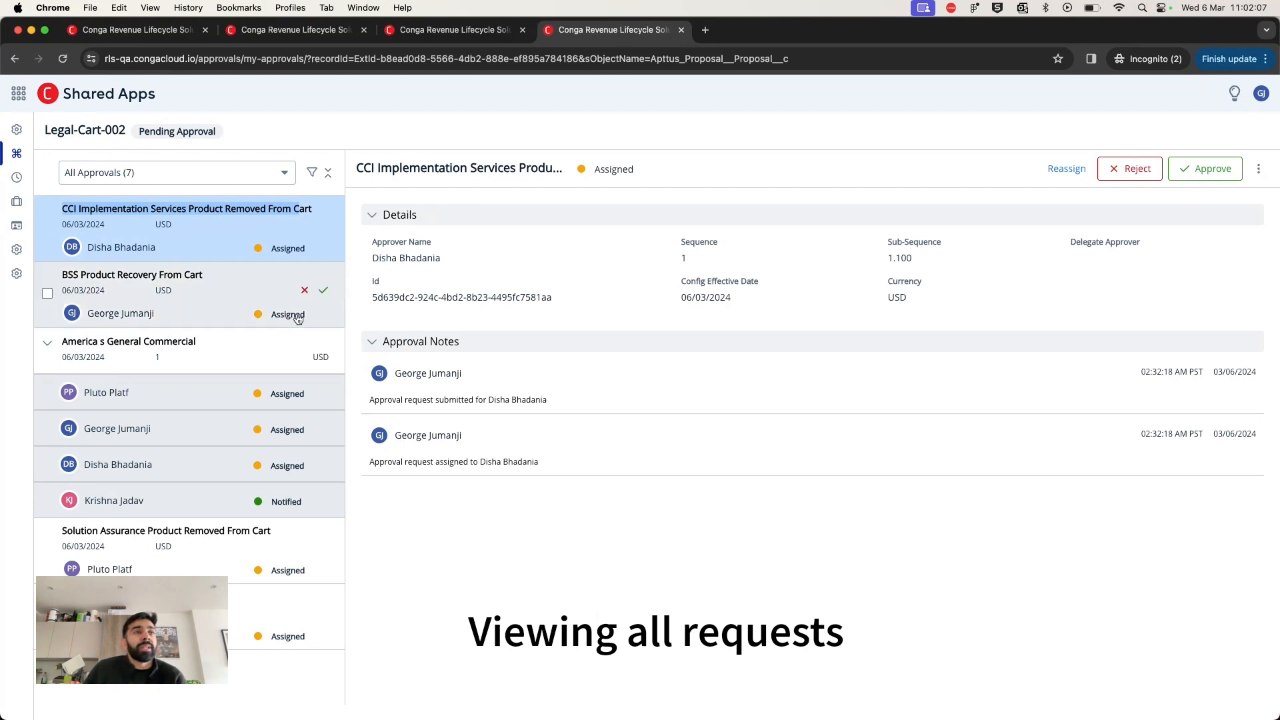
pyautogui.scroll(-3)
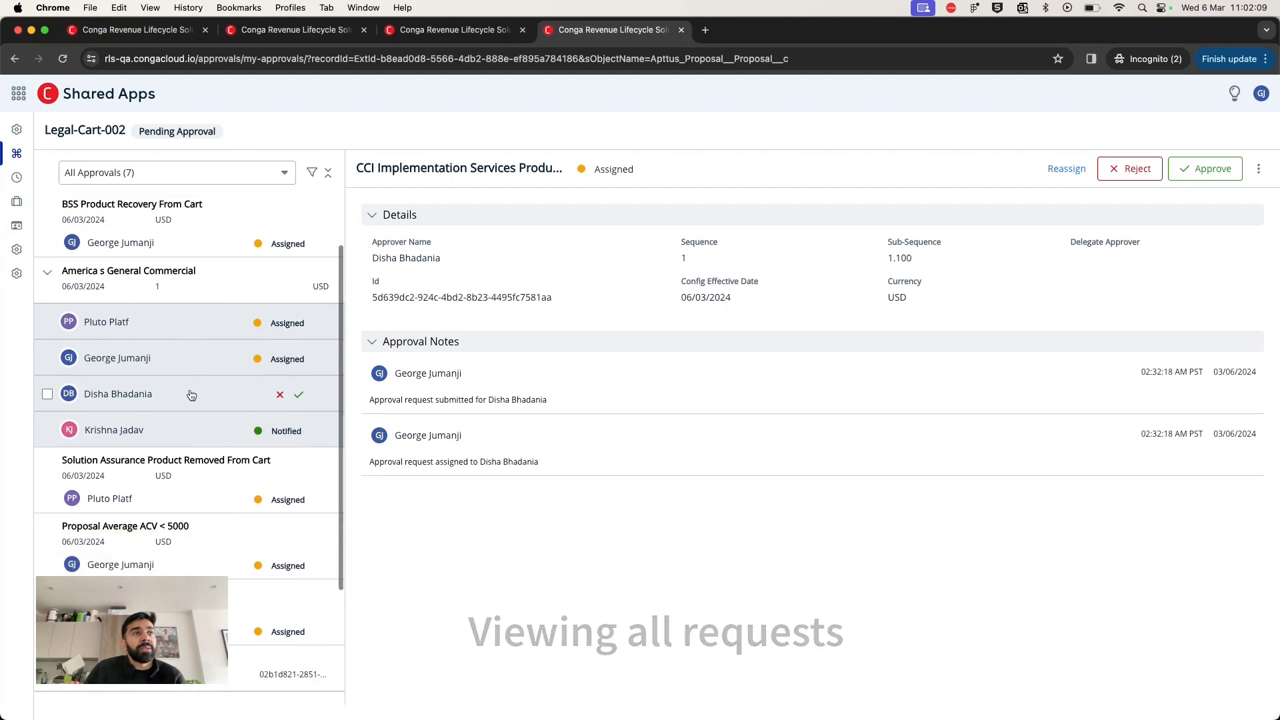
pyautogui.scroll(-3)
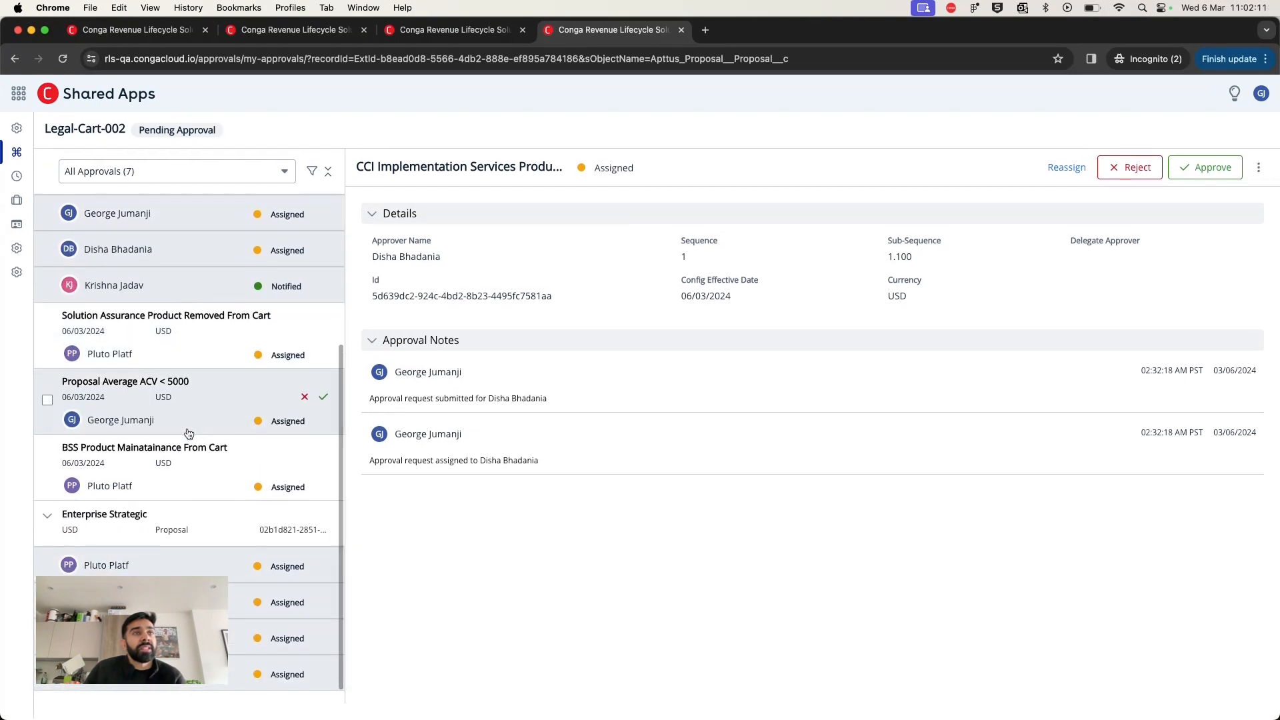
pyautogui.click(327, 172)
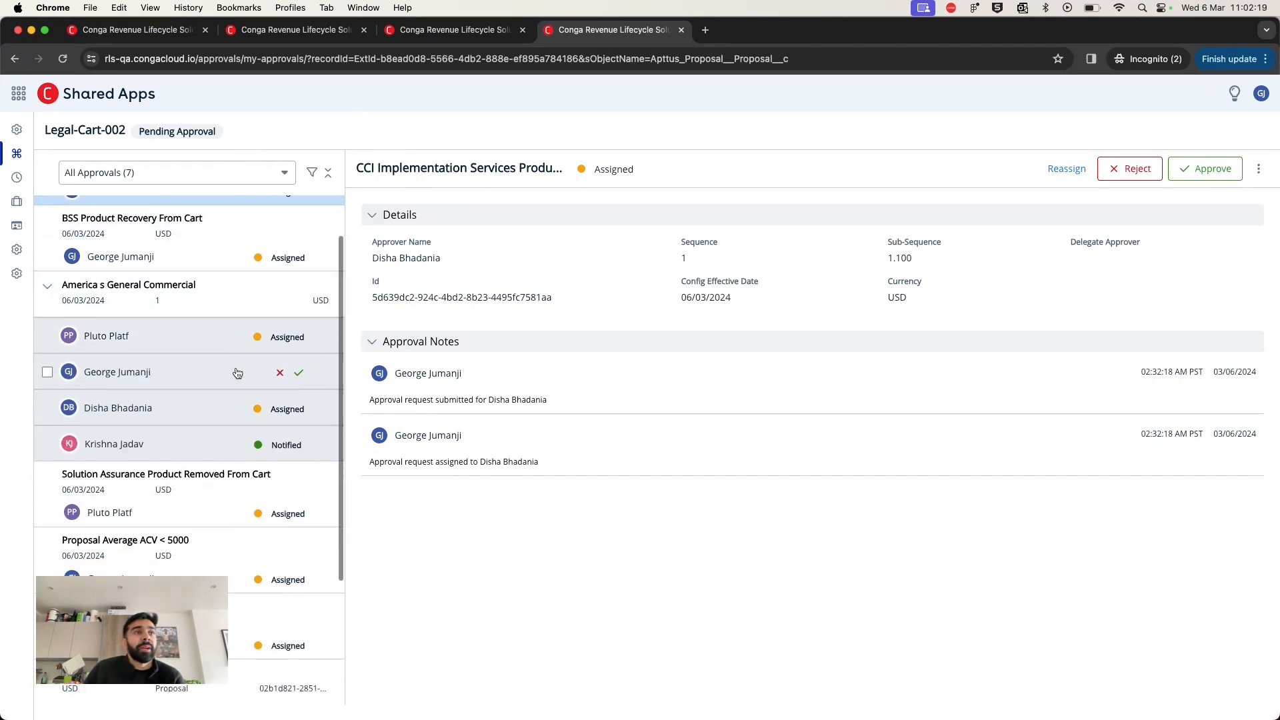
pyautogui.scroll(-3)
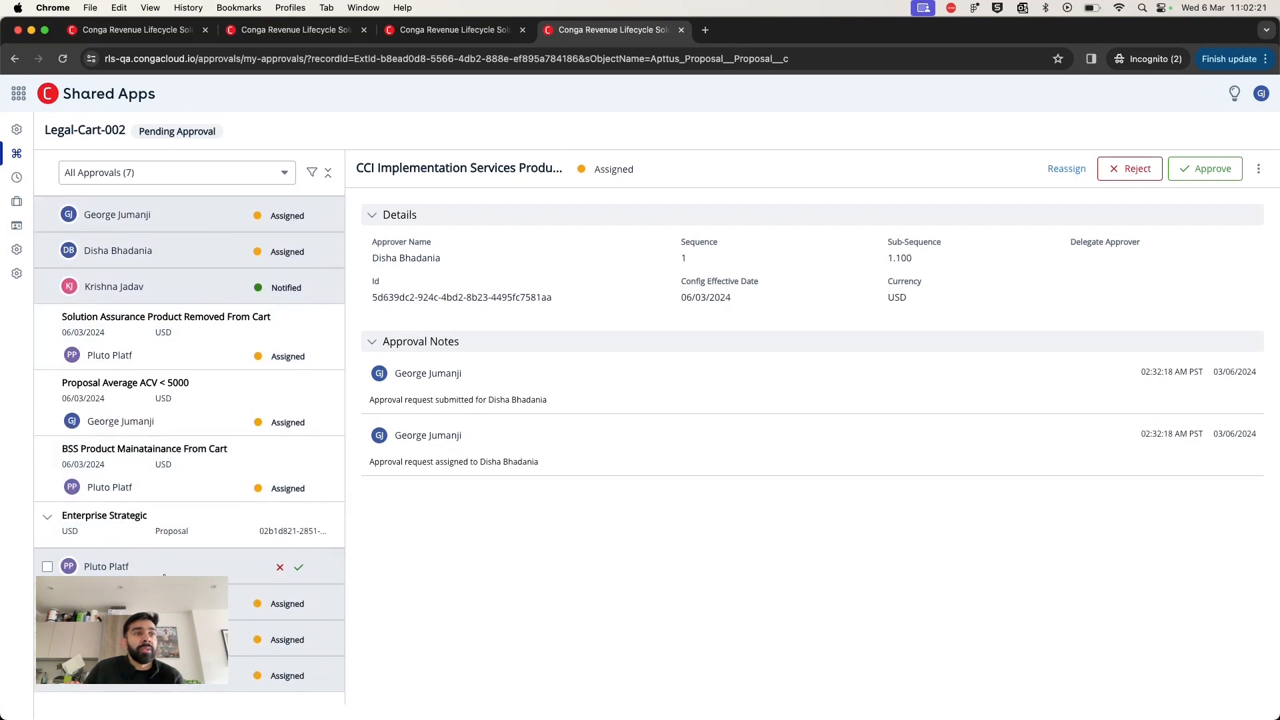